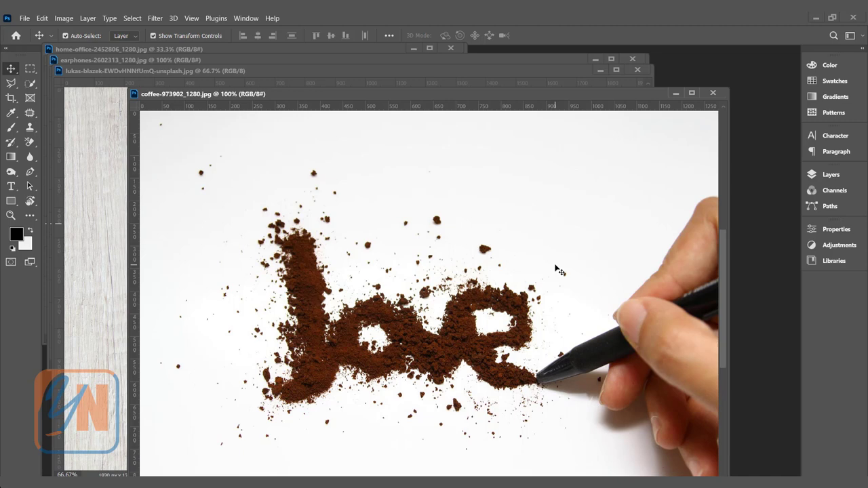
pyautogui.moveTo(366, 229)
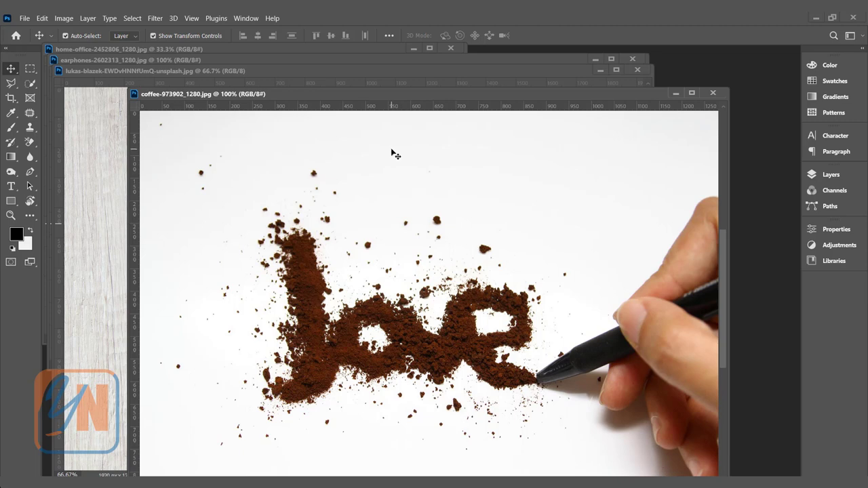
pyautogui.moveTo(401, 155)
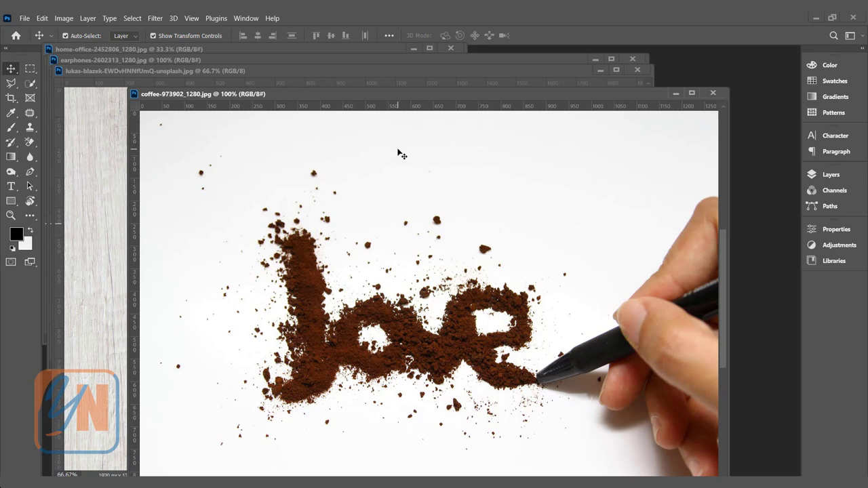
pyautogui.moveTo(404, 179)
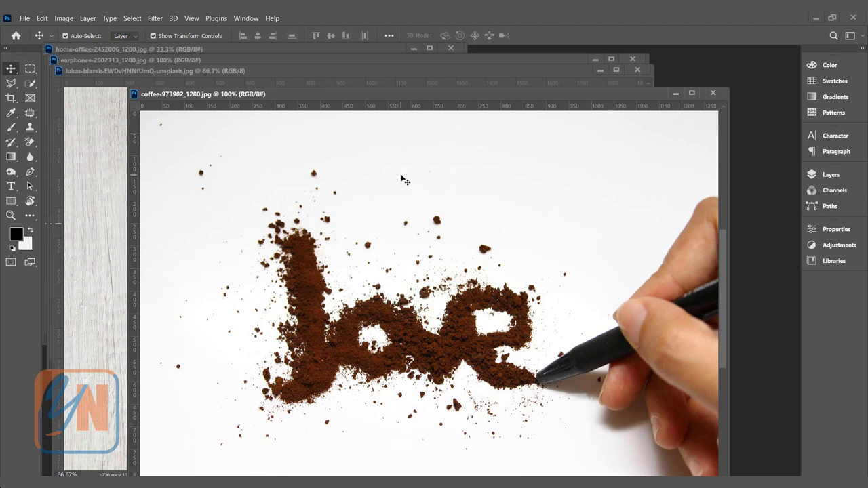
pyautogui.moveTo(310, 304)
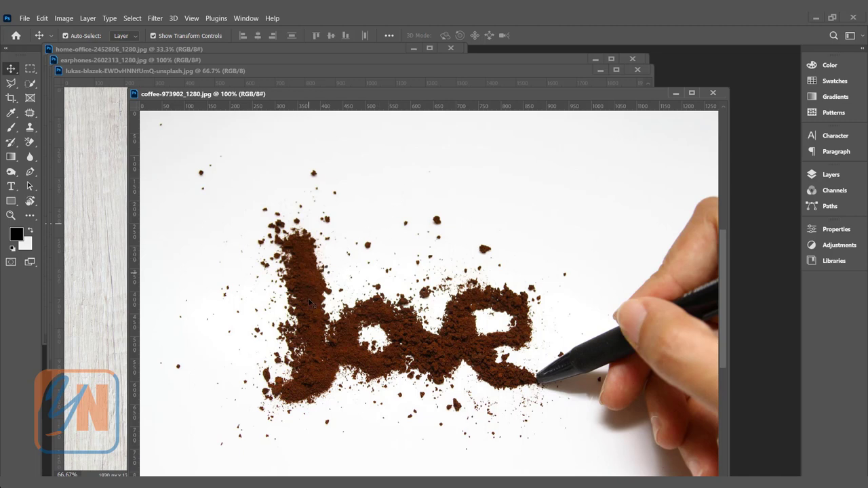
pyautogui.moveTo(309, 368)
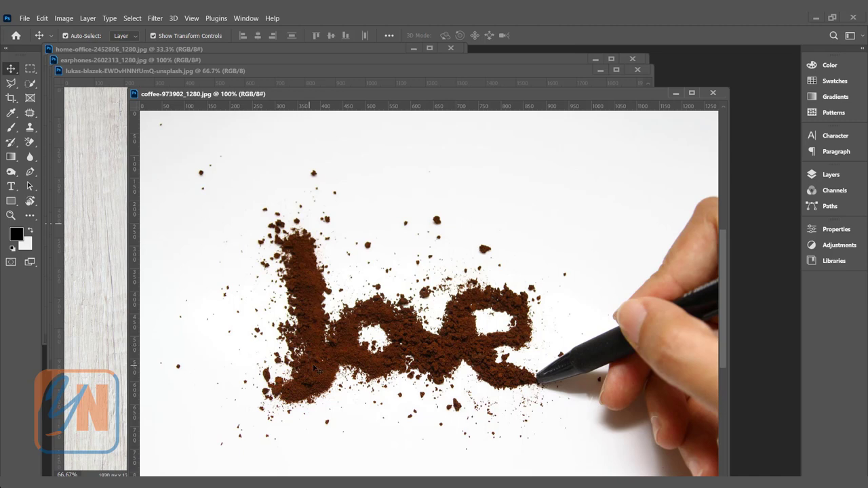
pyautogui.moveTo(446, 168)
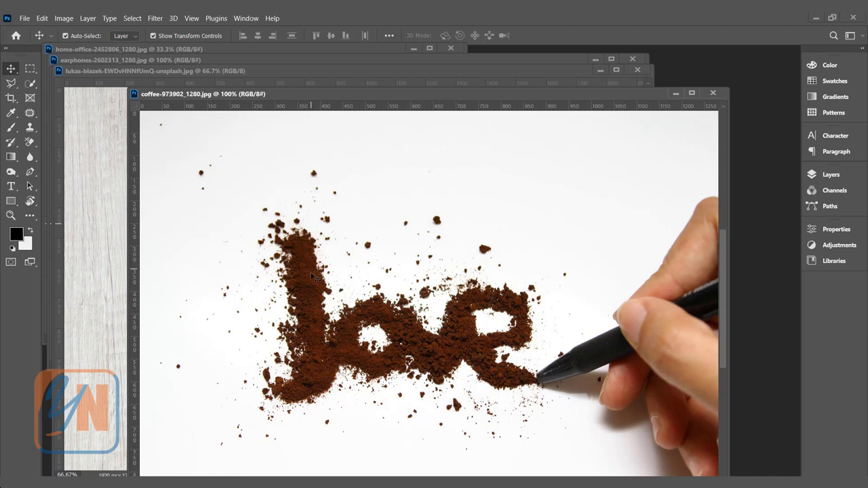
pyautogui.moveTo(301, 396)
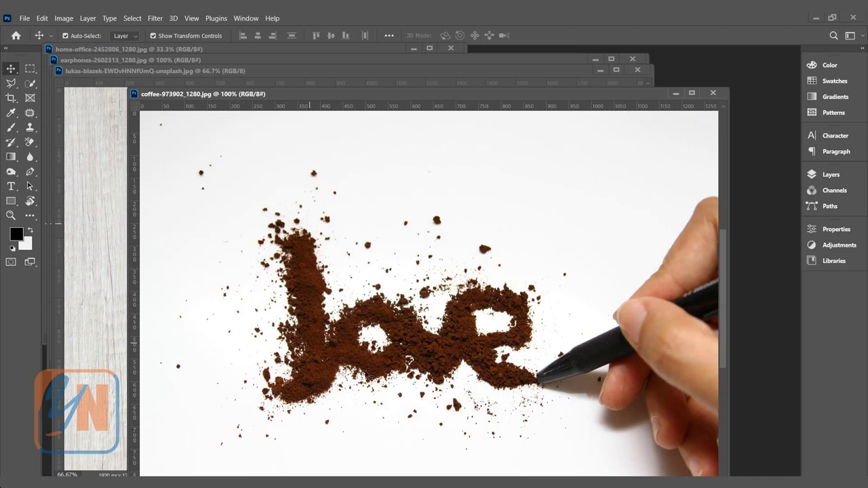
pyautogui.moveTo(572, 365)
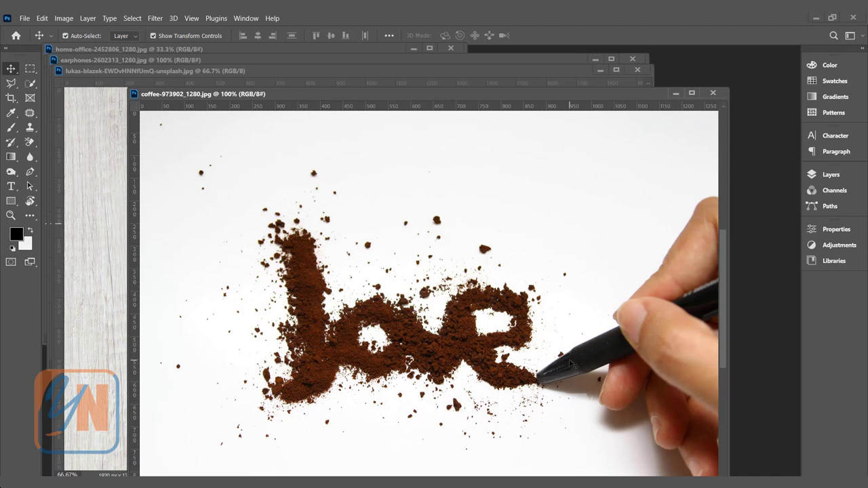
pyautogui.moveTo(372, 129)
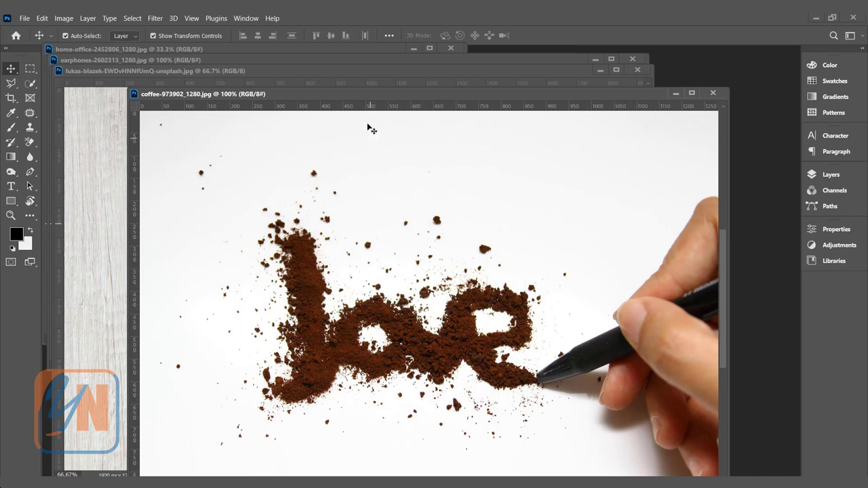
# Drop the coffee love photo onto the wooden desk document and move it toward the centre.
pyautogui.moveTo(204, 94); pyautogui.dragTo(301, 107)
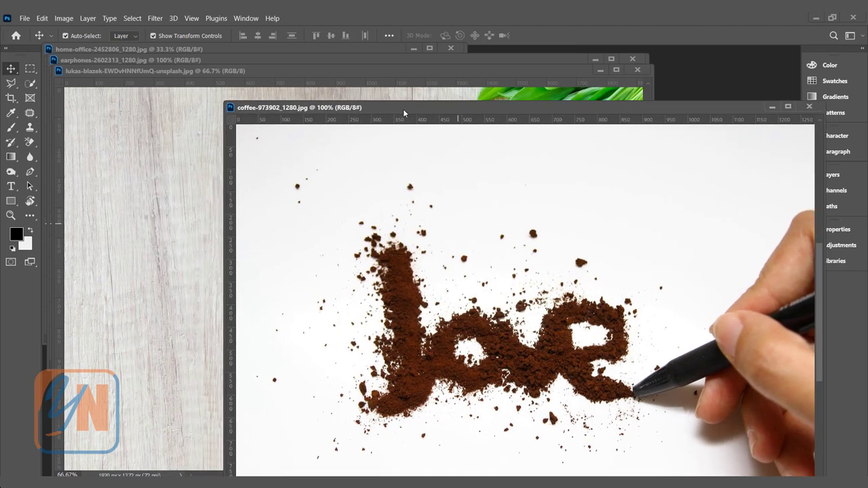
pyautogui.moveTo(459, 241)
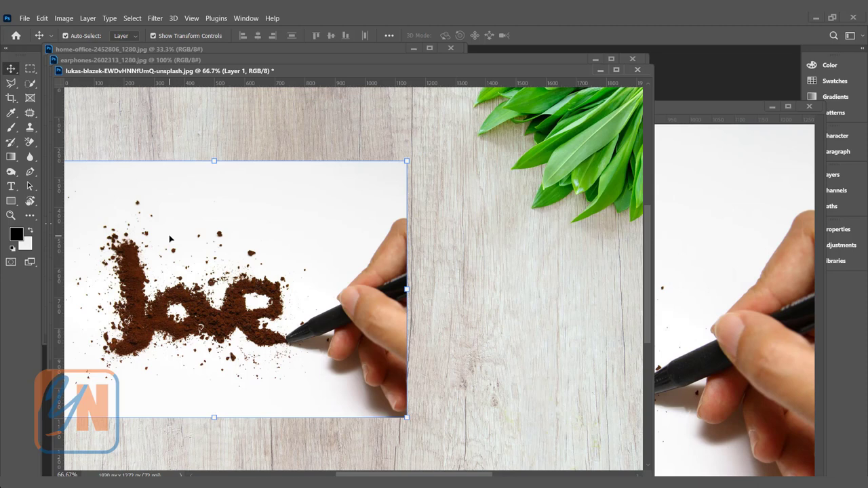
pyautogui.moveTo(516, 268)
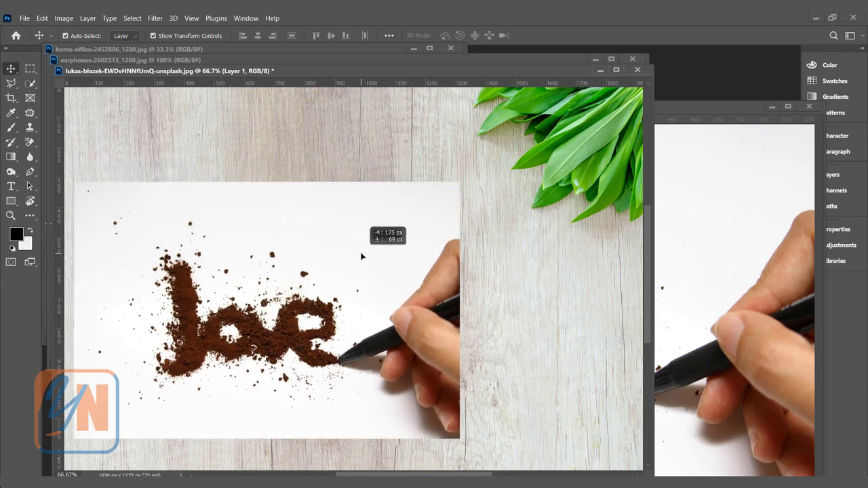
pyautogui.moveTo(361, 257); pyautogui.dragTo(508, 279)
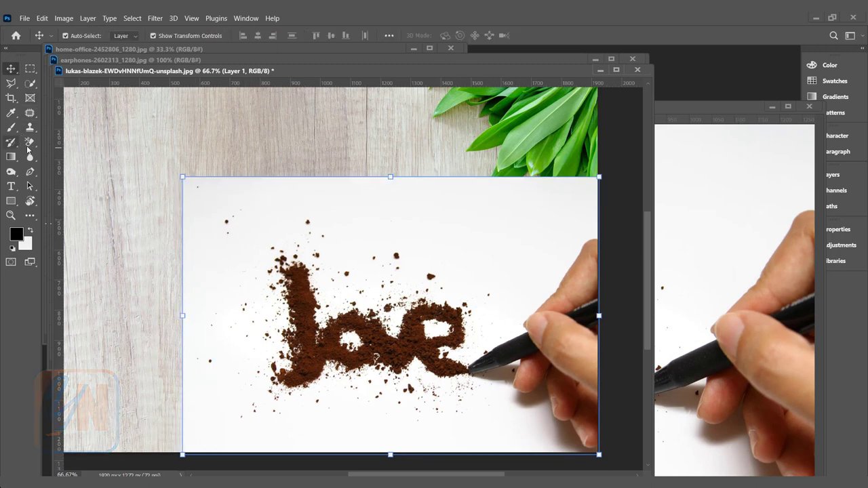
# Erase the white paper around the coffee letters with the Background Eraser so the wood shows through.
pyautogui.click(30, 142)
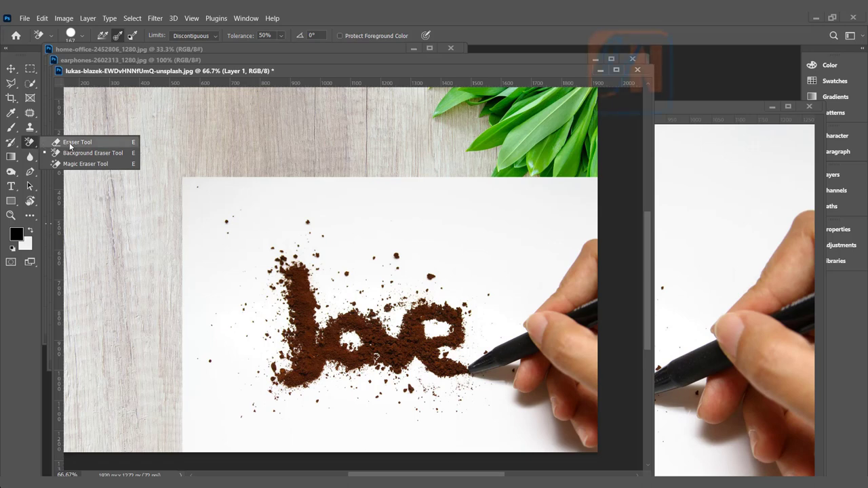
pyautogui.moveTo(74, 152)
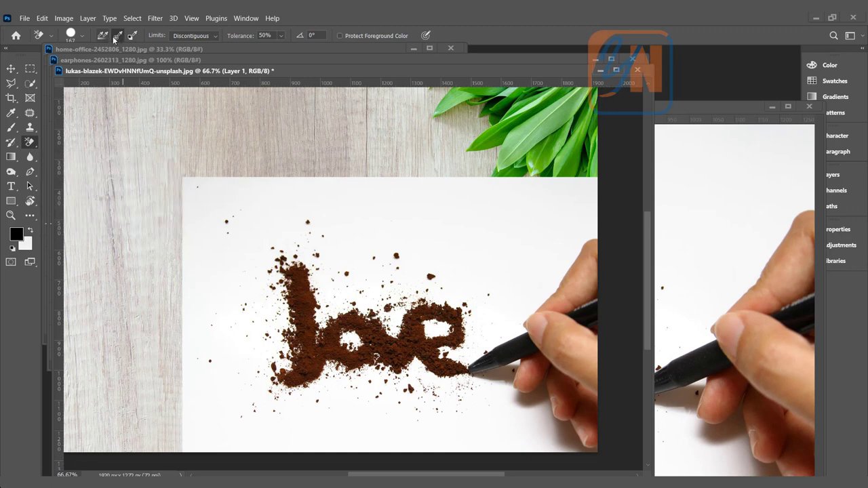
pyautogui.moveTo(117, 35)
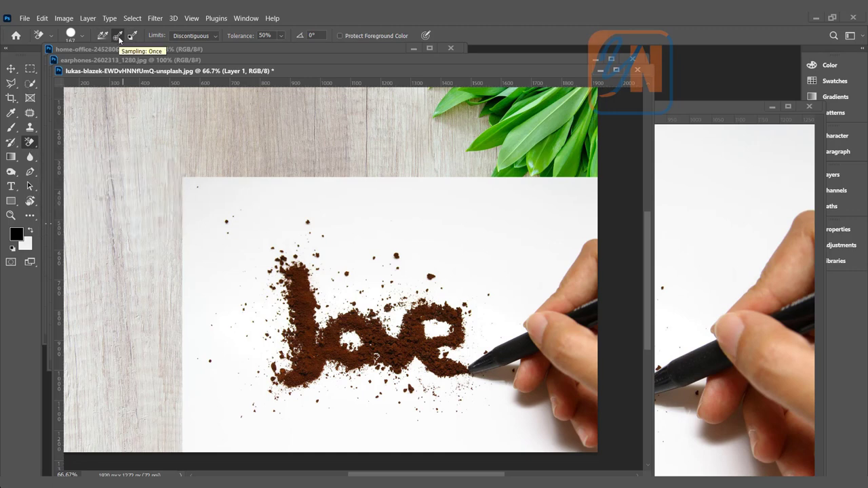
pyautogui.moveTo(189, 40)
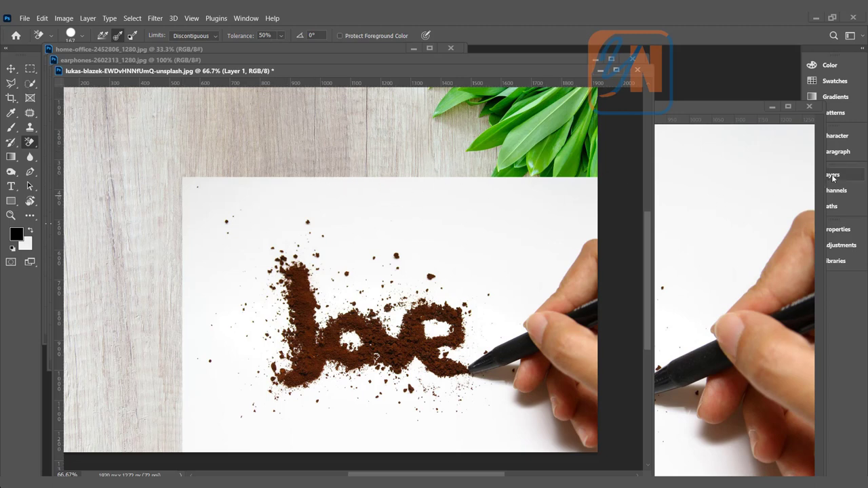
pyautogui.click(832, 175)
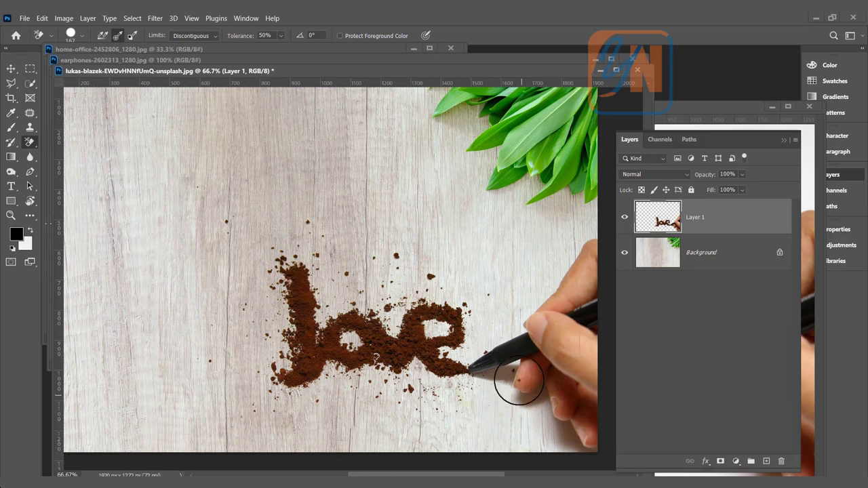
pyautogui.moveTo(564, 440)
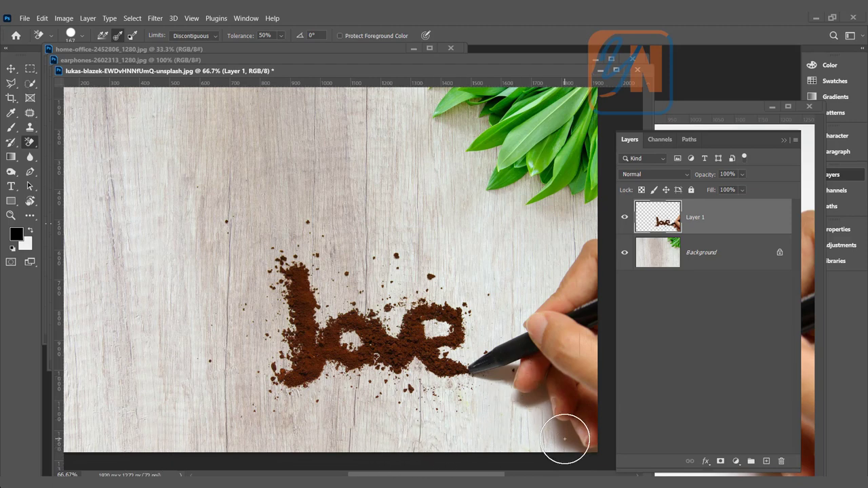
pyautogui.moveTo(494, 385)
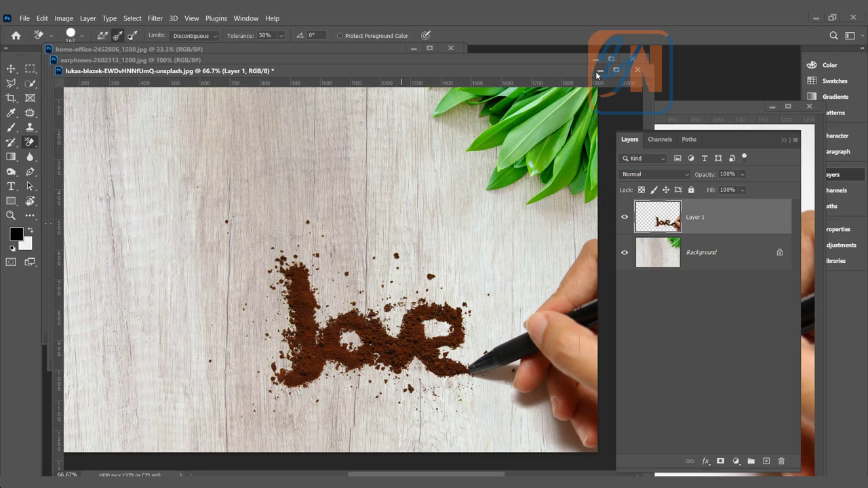
# Close the coffee-on-desk composite and bring the earbuds photo to the front.
pyautogui.click(105, 60)
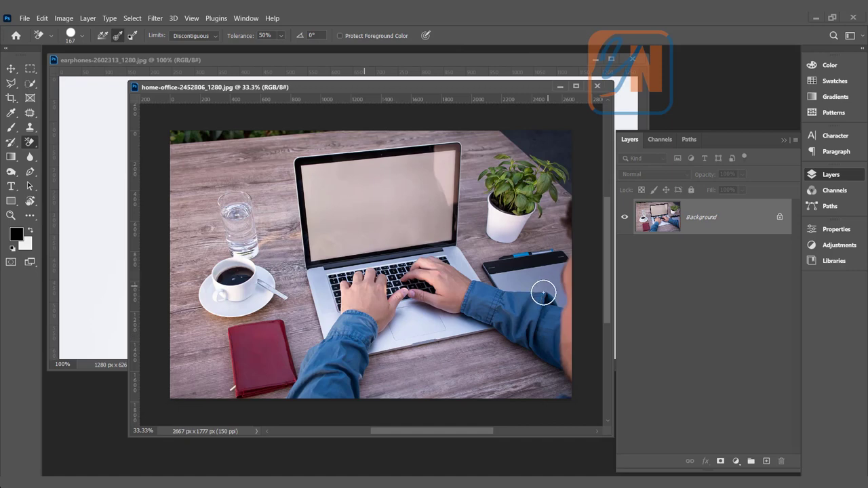
pyautogui.moveTo(269, 334)
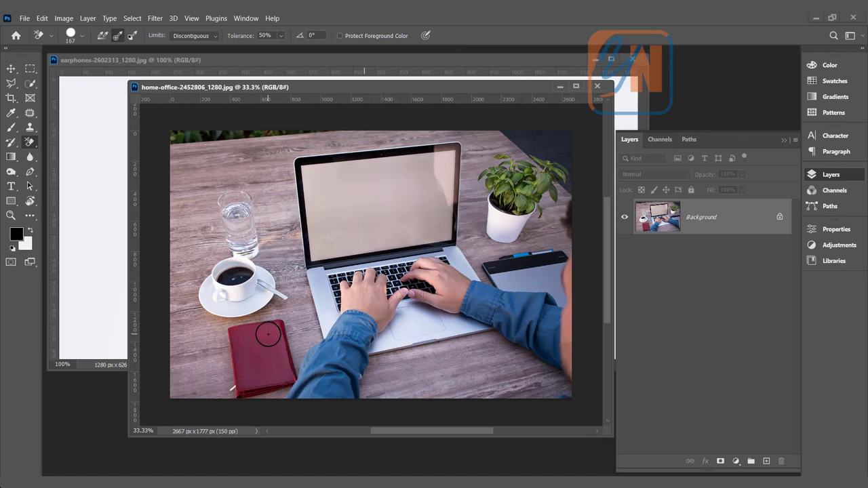
pyautogui.moveTo(494, 366)
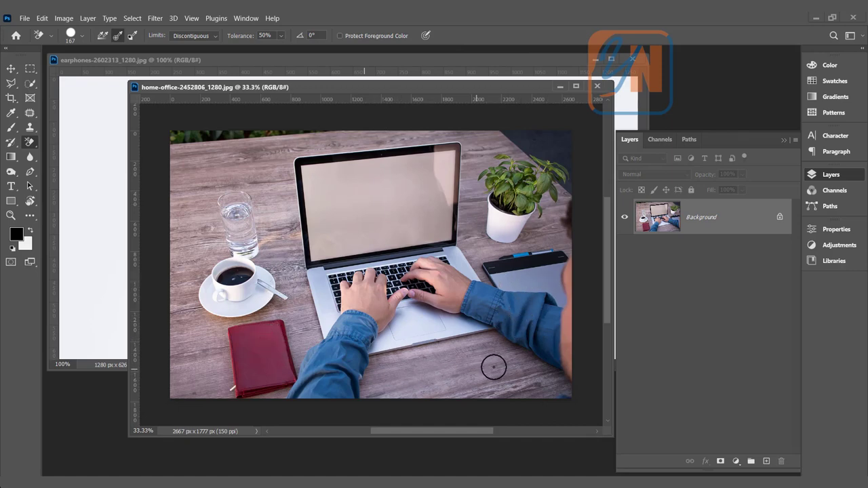
pyautogui.moveTo(241, 339)
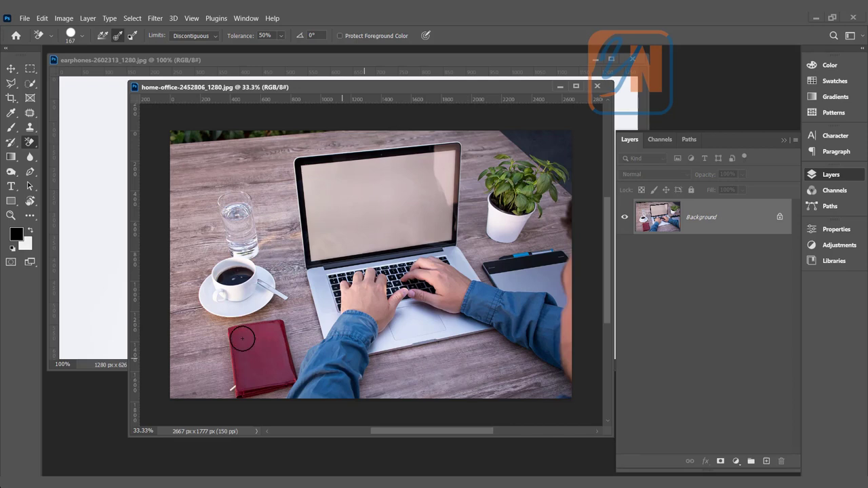
pyautogui.click(102, 60)
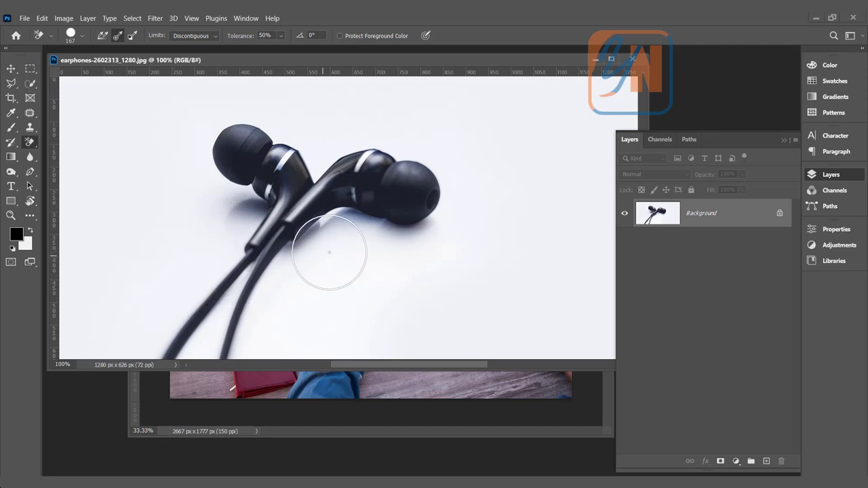
pyautogui.moveTo(167, 212)
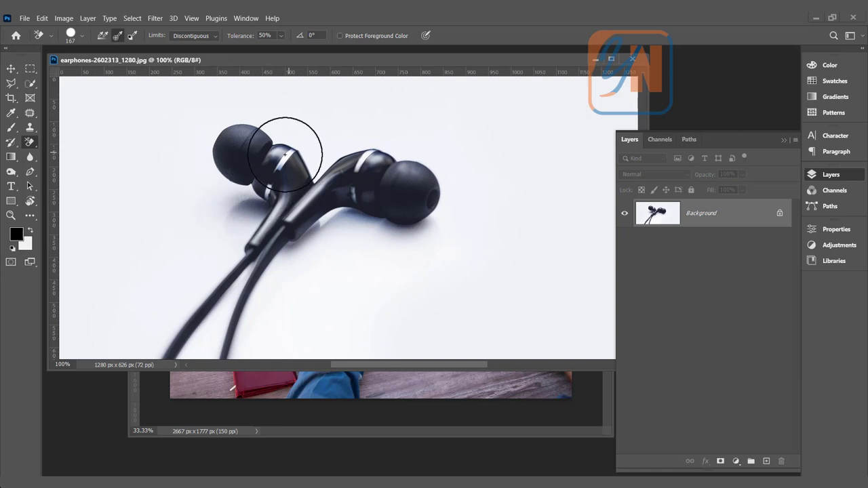
pyautogui.moveTo(270, 179)
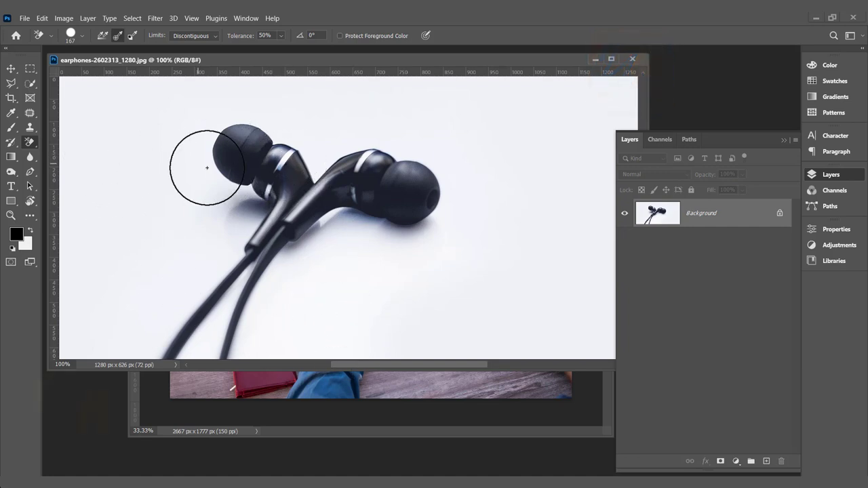
pyautogui.moveTo(285, 198)
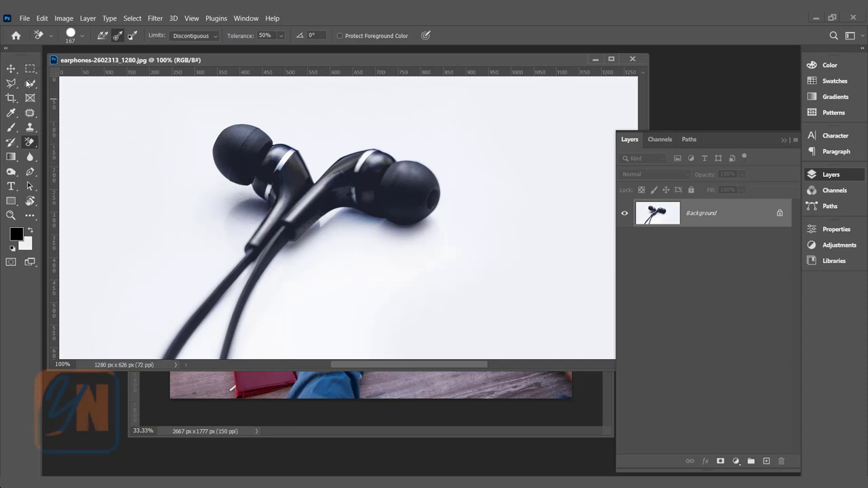
# Select a rectangle around the earbuds and place them enlarged over the desk's lower right.
pyautogui.click(30, 67)
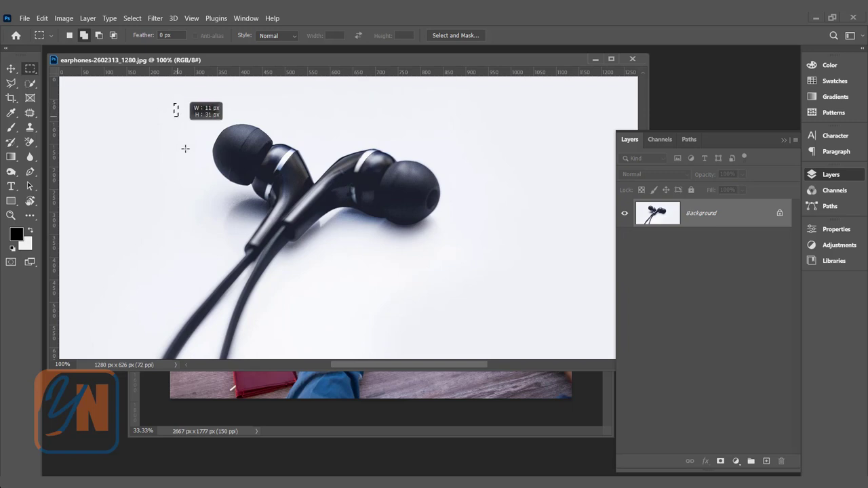
pyautogui.moveTo(177, 110); pyautogui.dragTo(472, 310)
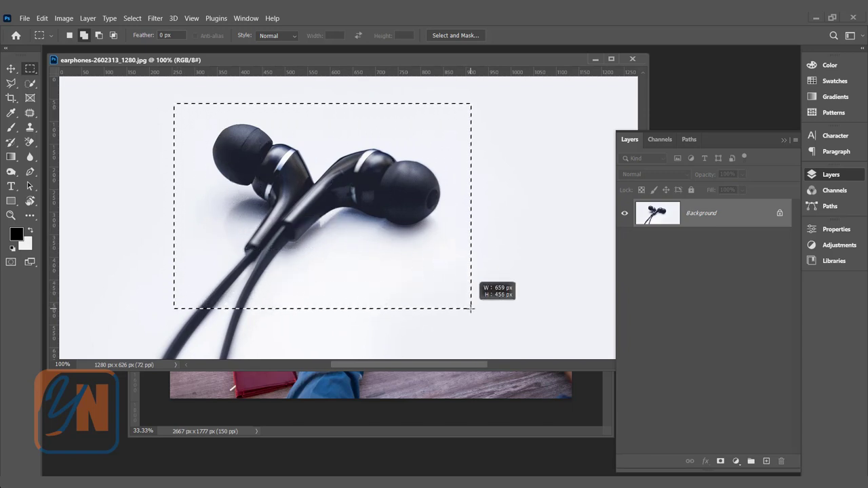
pyautogui.click(11, 68)
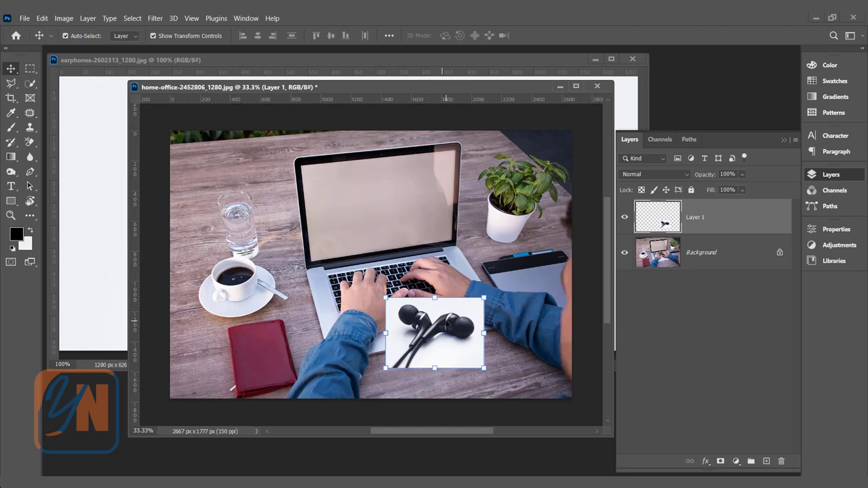
pyautogui.moveTo(434, 332); pyautogui.dragTo(458, 364)
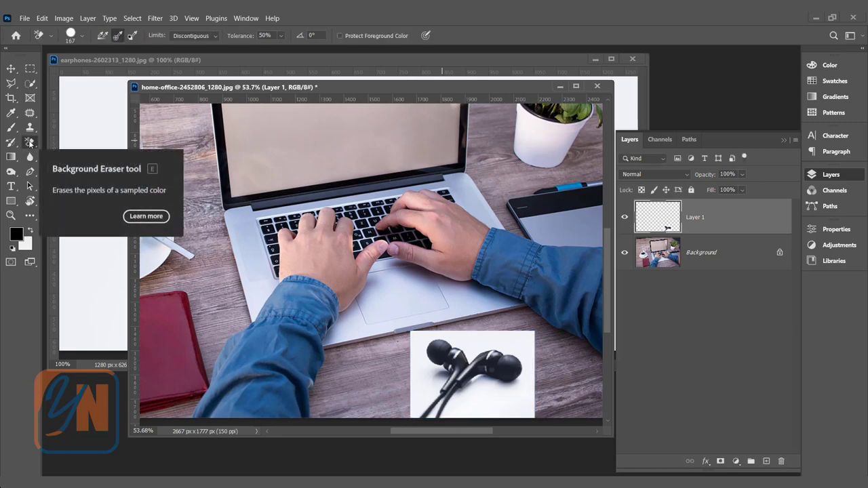
pyautogui.moveTo(469, 324)
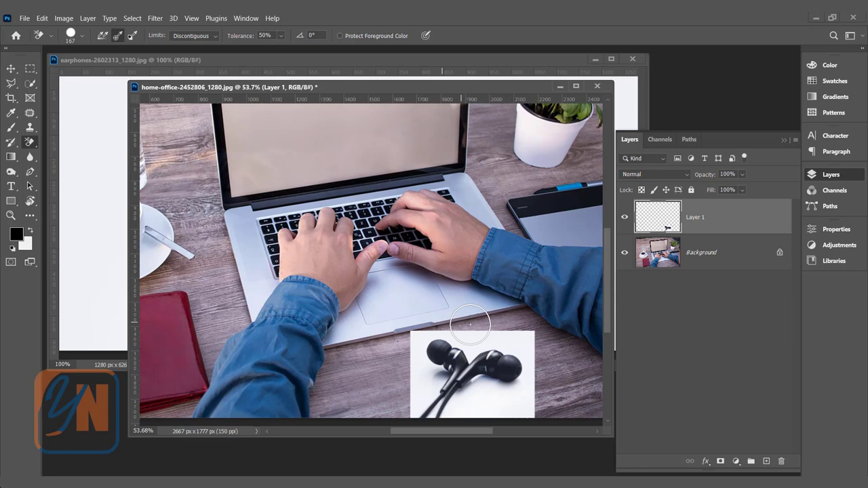
pyautogui.moveTo(478, 336)
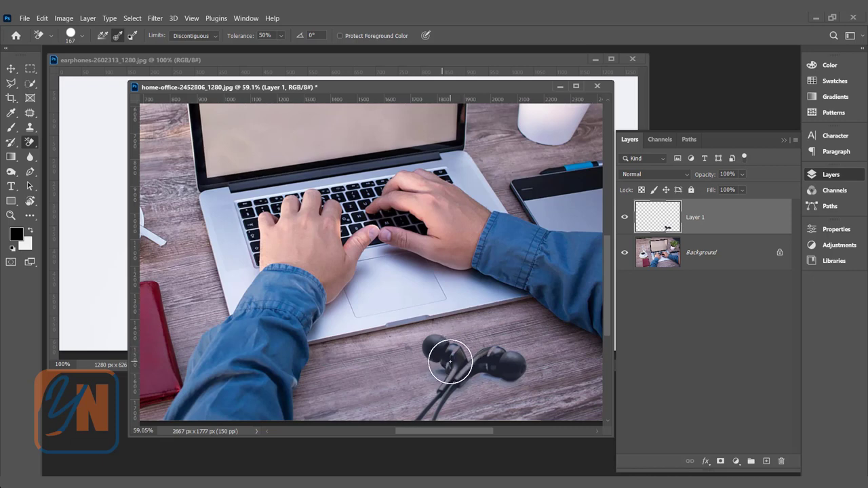
pyautogui.moveTo(461, 326)
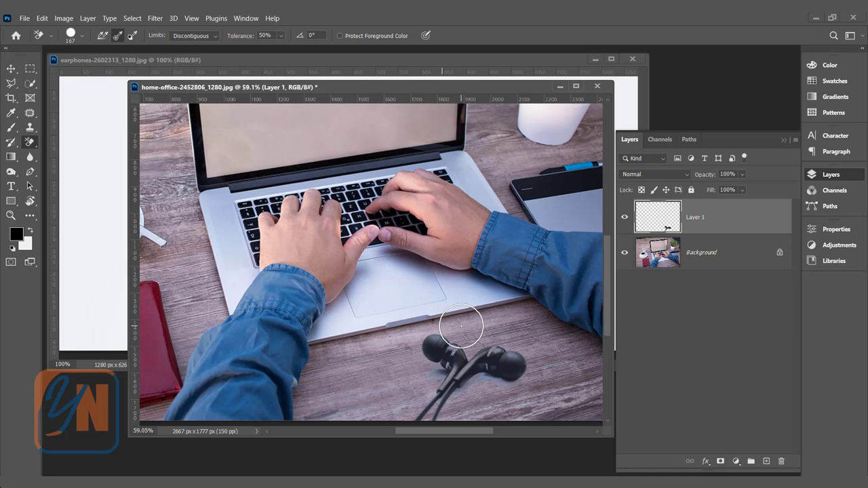
pyautogui.moveTo(458, 352)
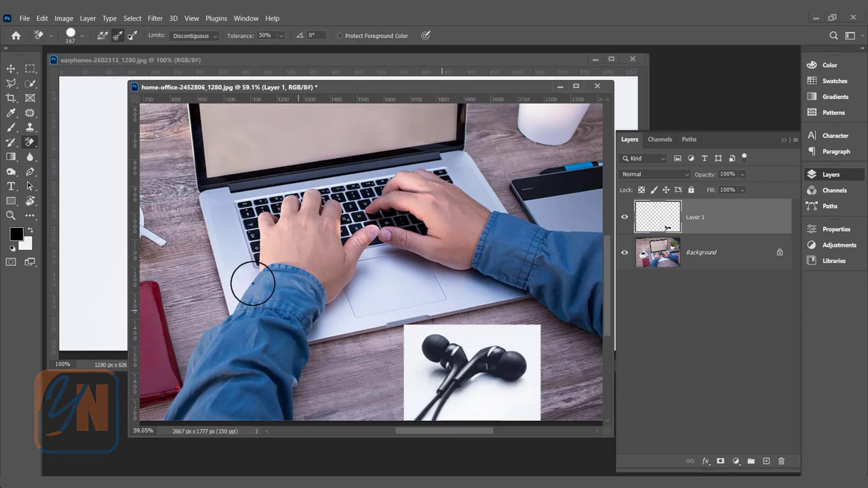
pyautogui.moveTo(30, 85)
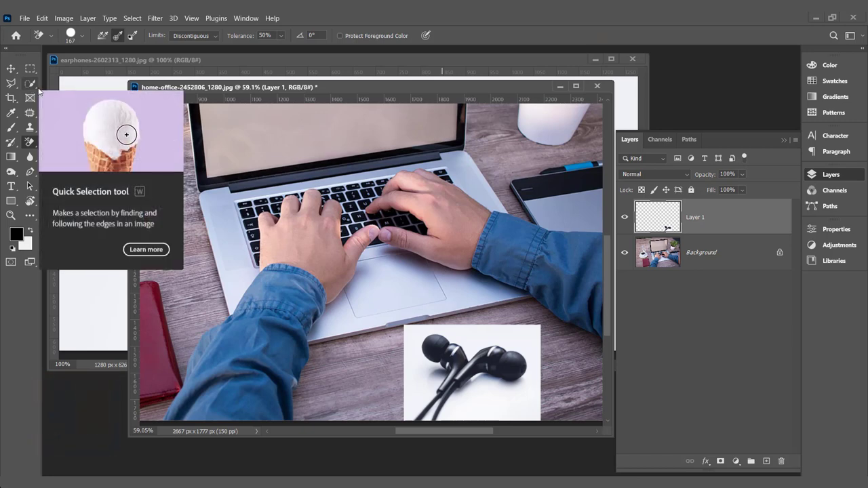
pyautogui.moveTo(125, 25)
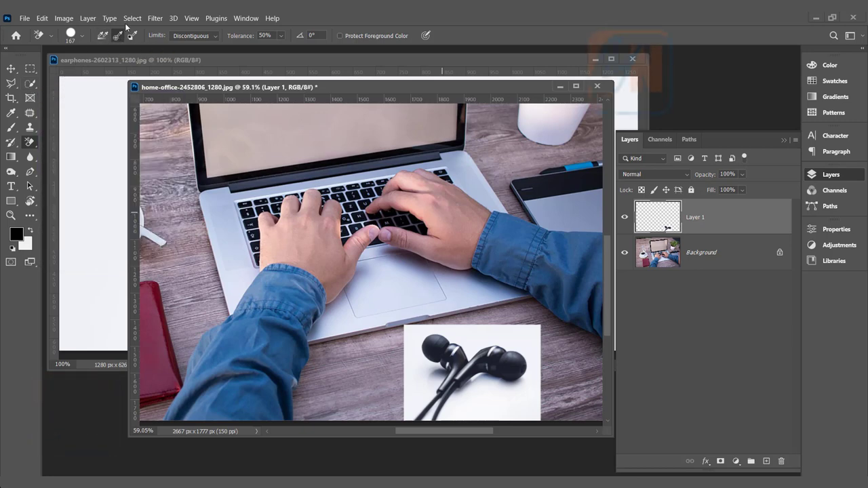
# Review the Select menu, then bring up the Keyboard Shortcuts settings from Edit.
pyautogui.click(133, 19)
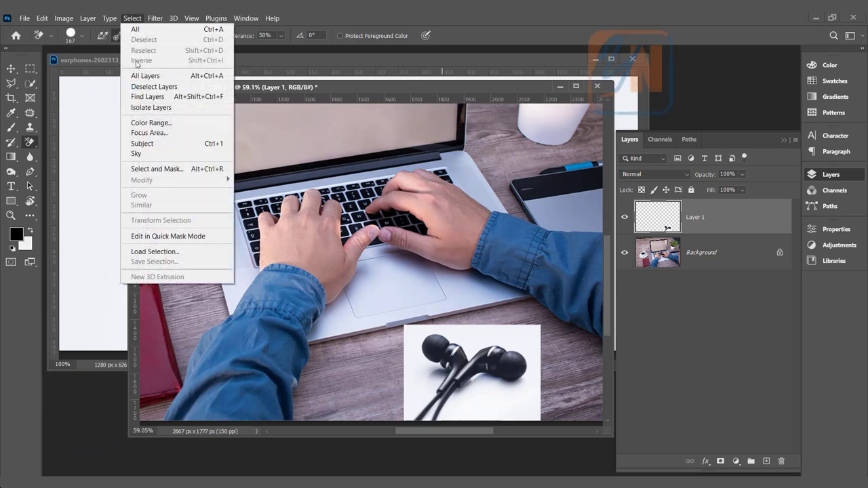
pyautogui.moveTo(141, 143)
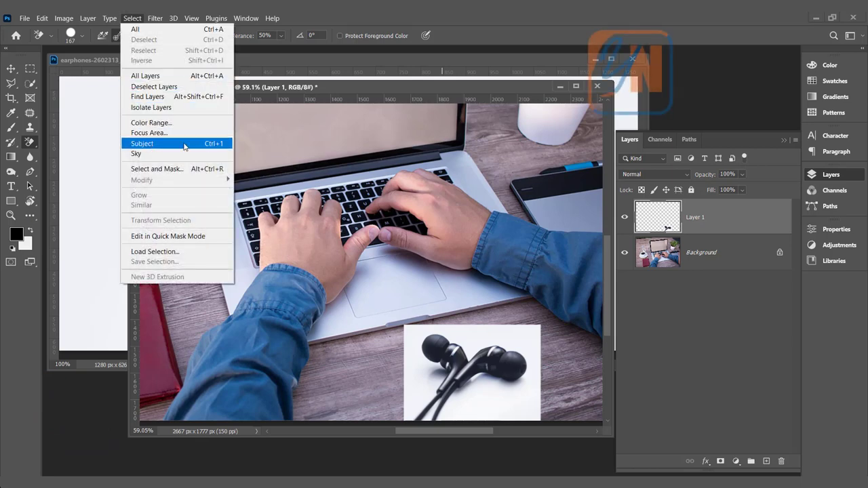
pyautogui.moveTo(217, 146)
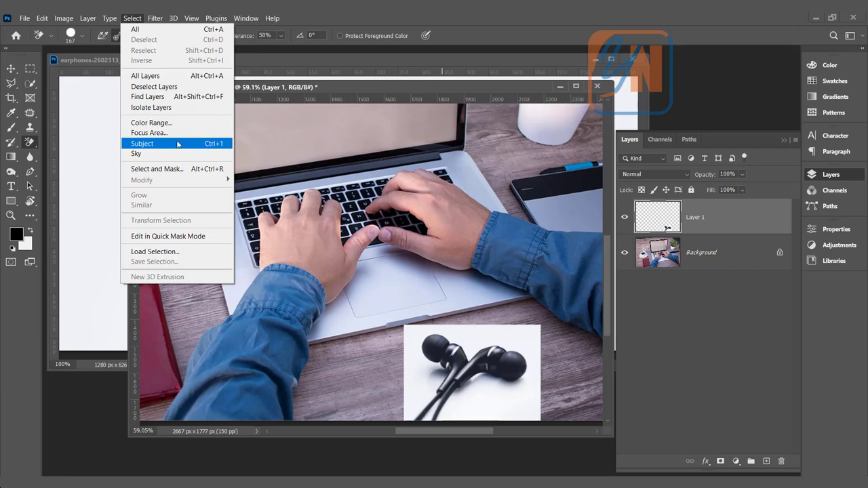
pyautogui.moveTo(175, 147)
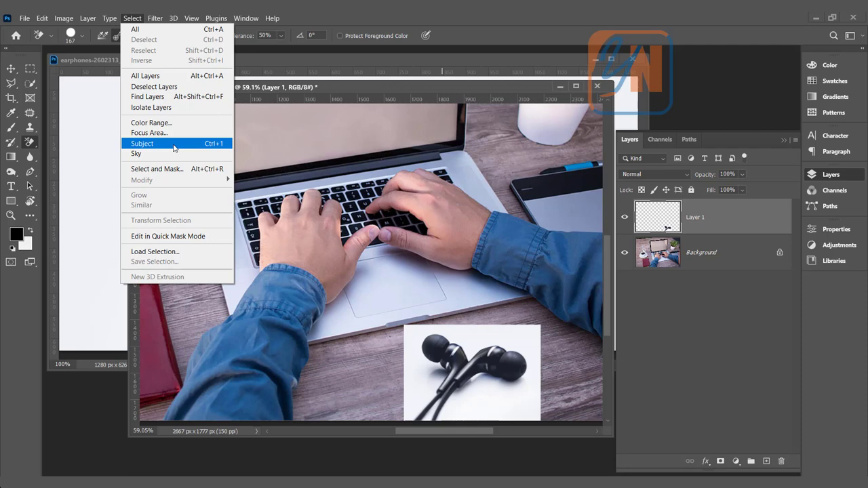
pyautogui.click(42, 19)
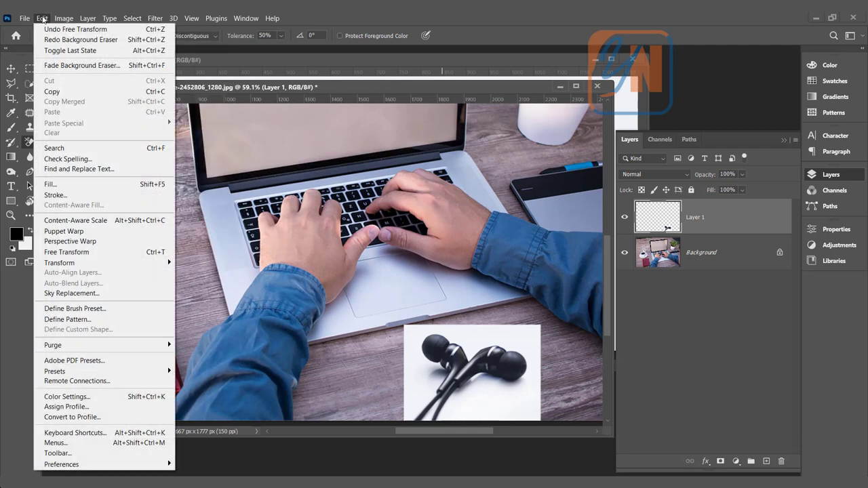
pyautogui.moveTo(74, 432)
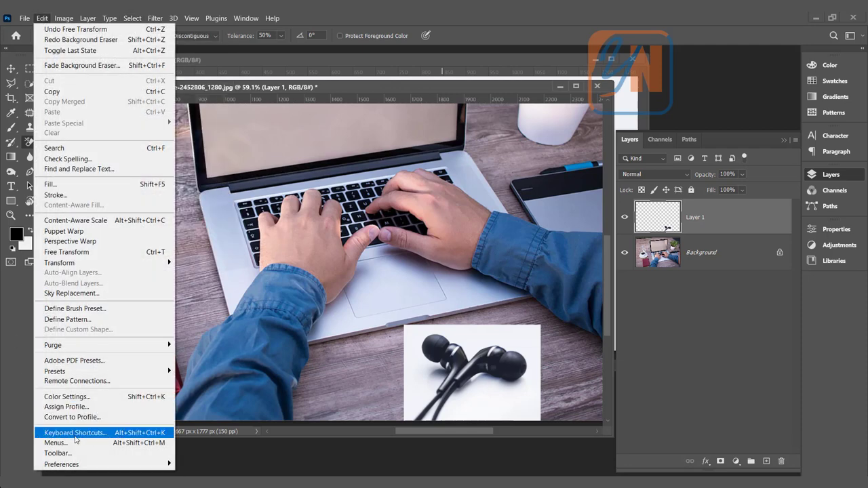
pyautogui.click(74, 433)
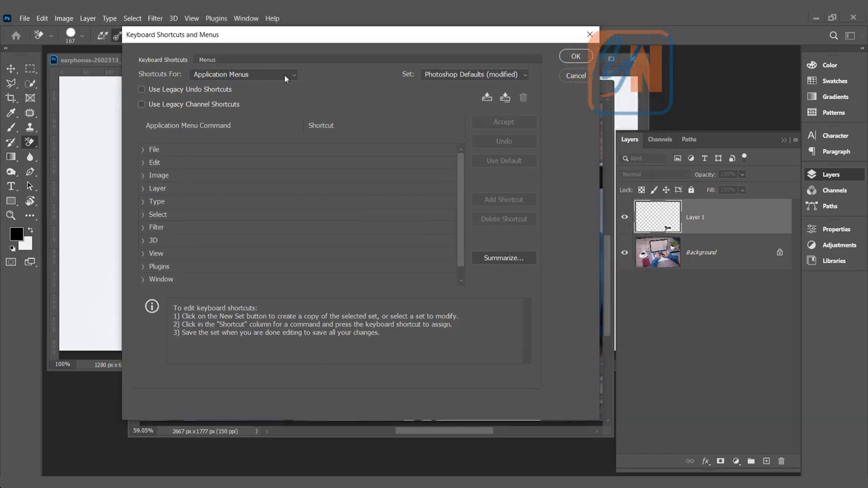
# Keep Application Menus shortcuts shown and expand the Select menu's command list.
pyautogui.click(241, 73)
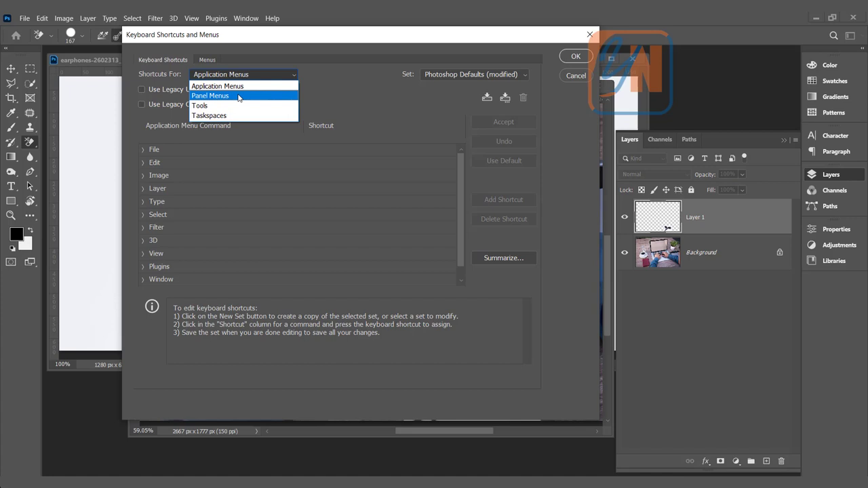
pyautogui.click(217, 87)
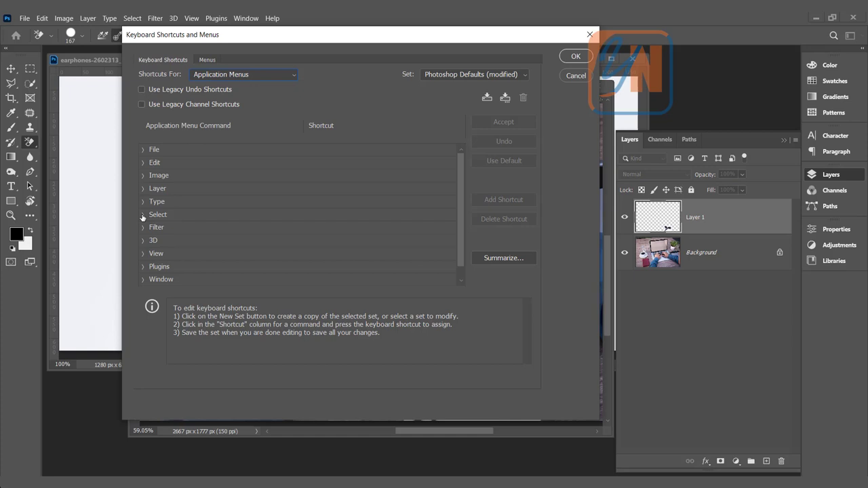
pyautogui.click(143, 214)
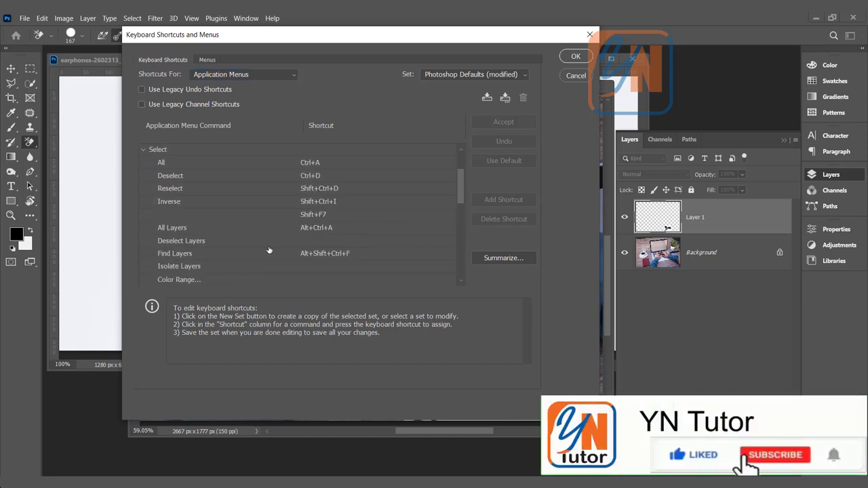
pyautogui.scroll(-3)
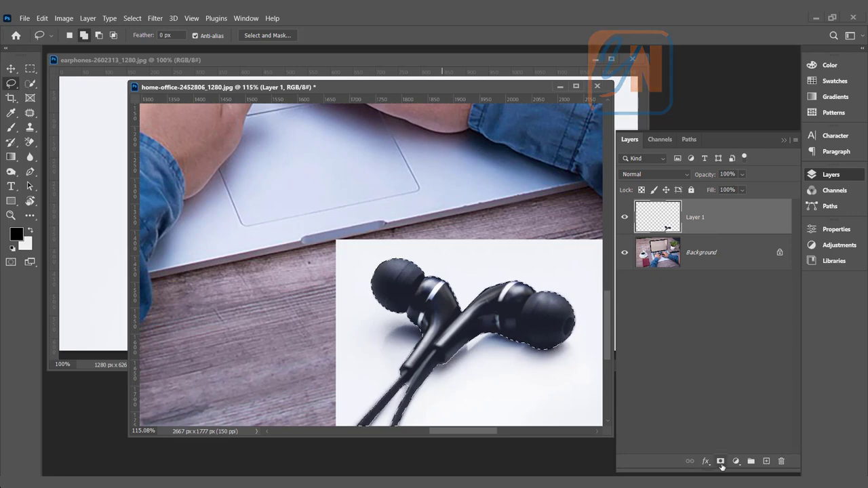
# Add a layer mask to Layer 1 so the earbuds' white background disappears.
pyautogui.click(720, 461)
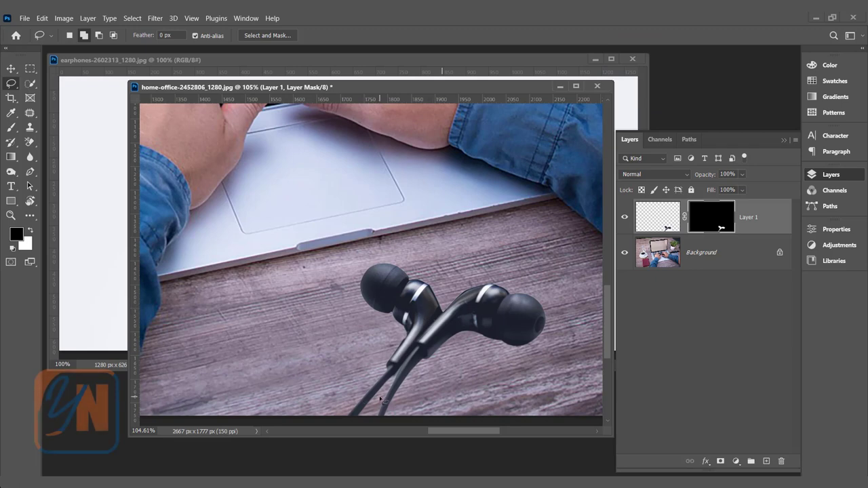
pyautogui.moveTo(377, 398)
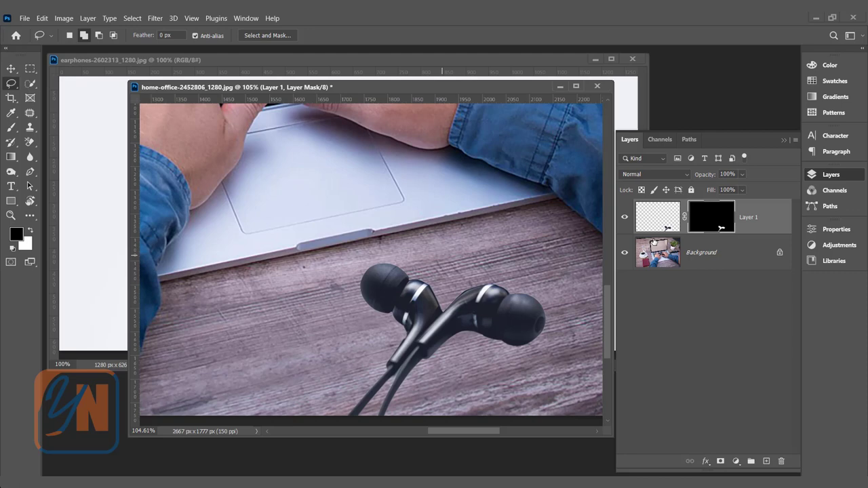
pyautogui.moveTo(760, 210)
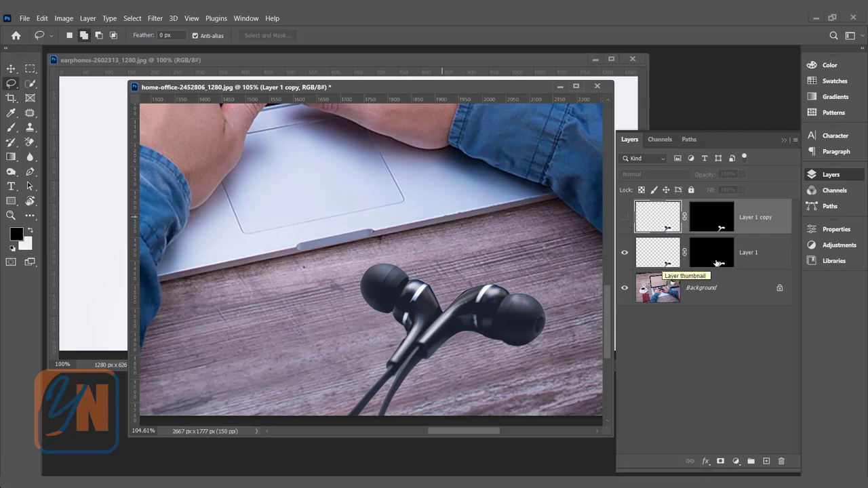
# Hide the Layer 1 copy so the inverted shadow mask beneath can be worked on.
pyautogui.click(711, 253)
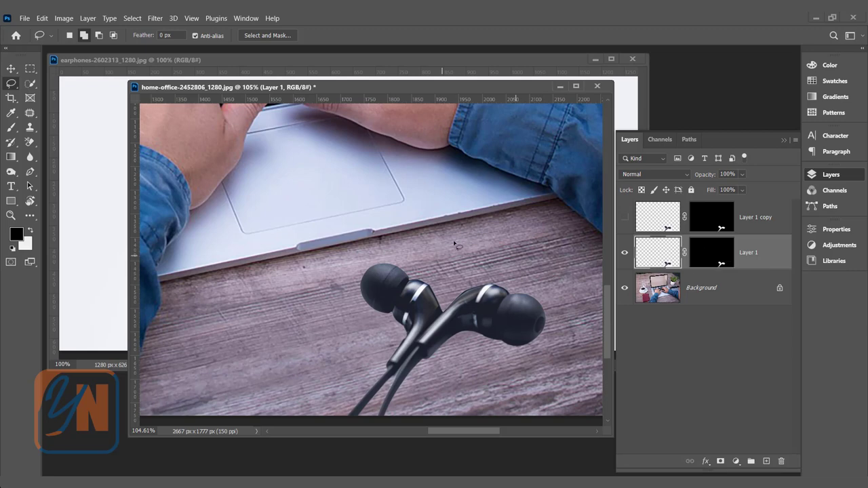
pyautogui.moveTo(507, 317)
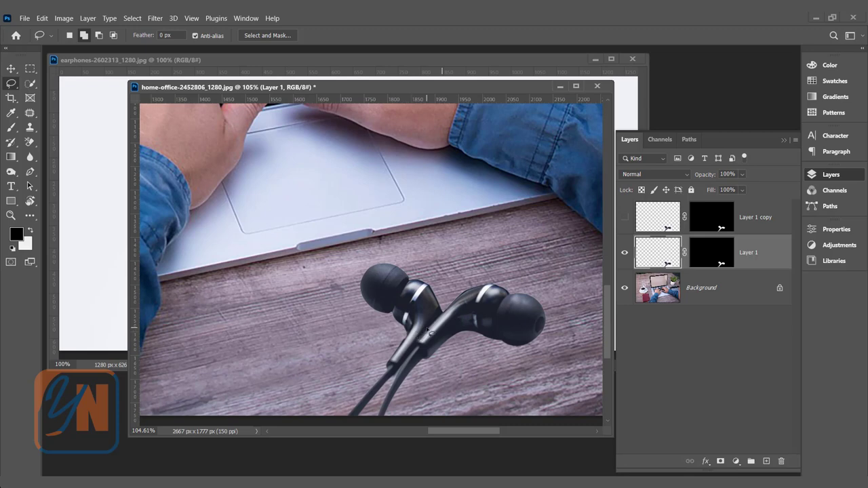
pyautogui.moveTo(710, 253)
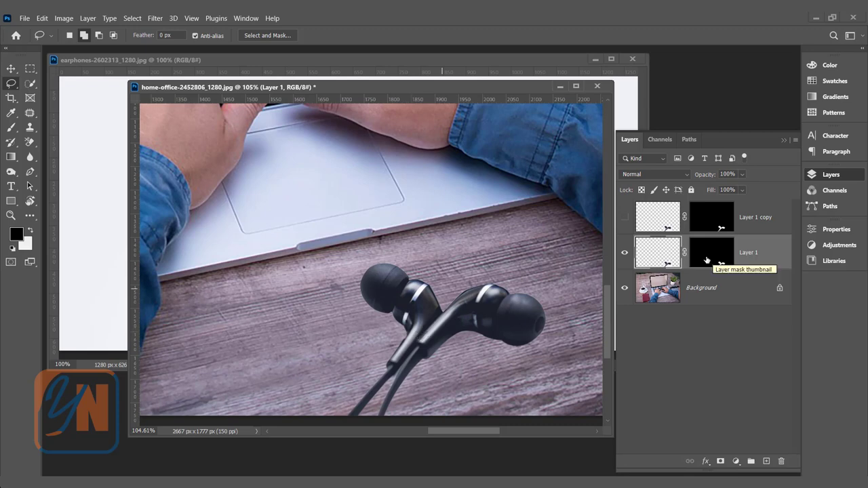
pyautogui.moveTo(712, 261)
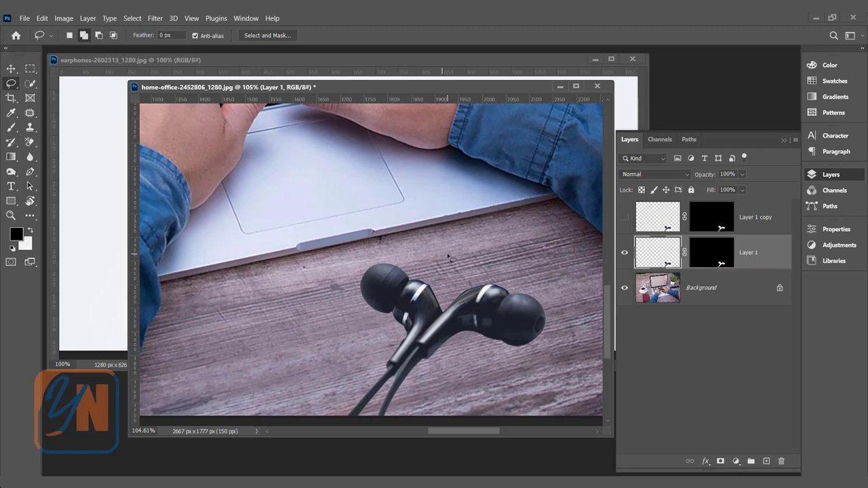
pyautogui.moveTo(711, 263)
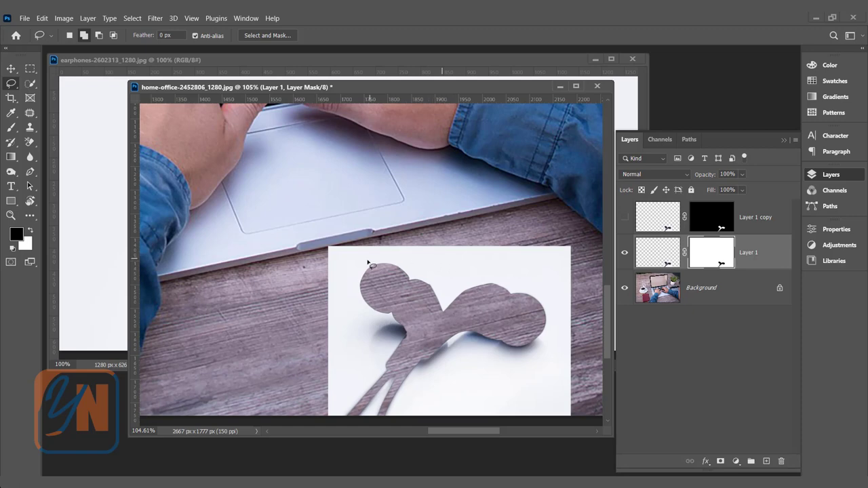
pyautogui.moveTo(399, 342)
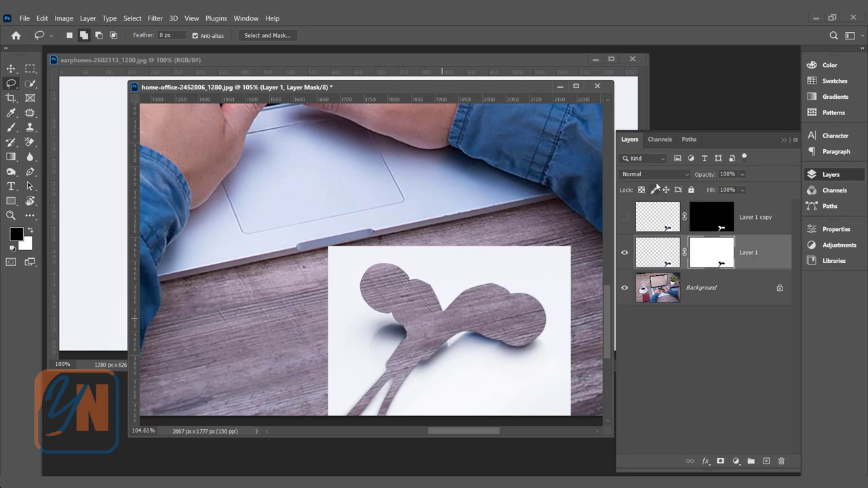
# Compare Multiply and Linear Burn on the shadow layer, then settle on Multiply.
pyautogui.click(653, 174)
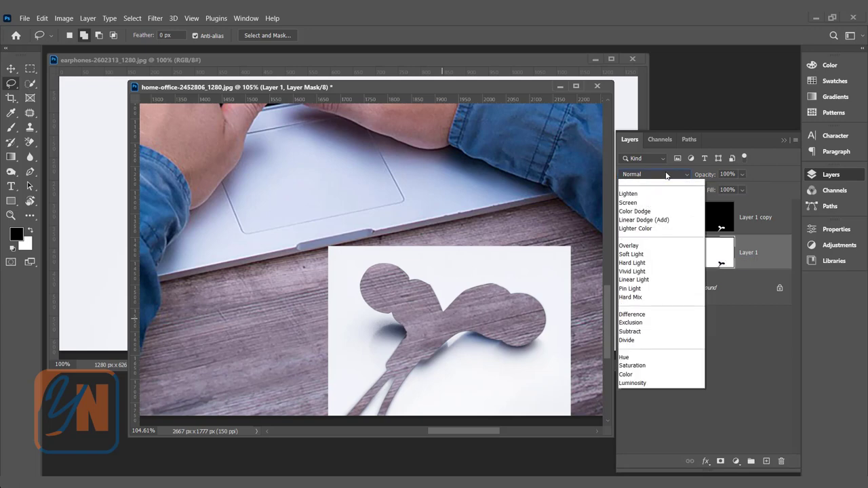
pyautogui.click(628, 217)
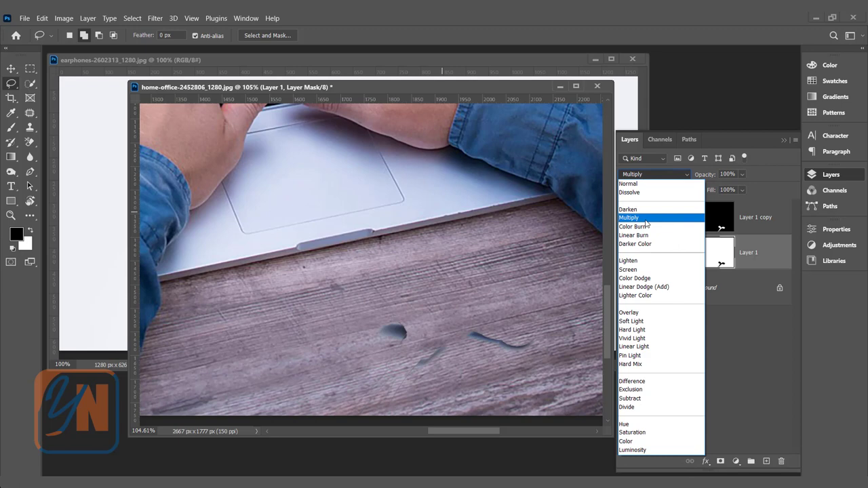
pyautogui.click(634, 236)
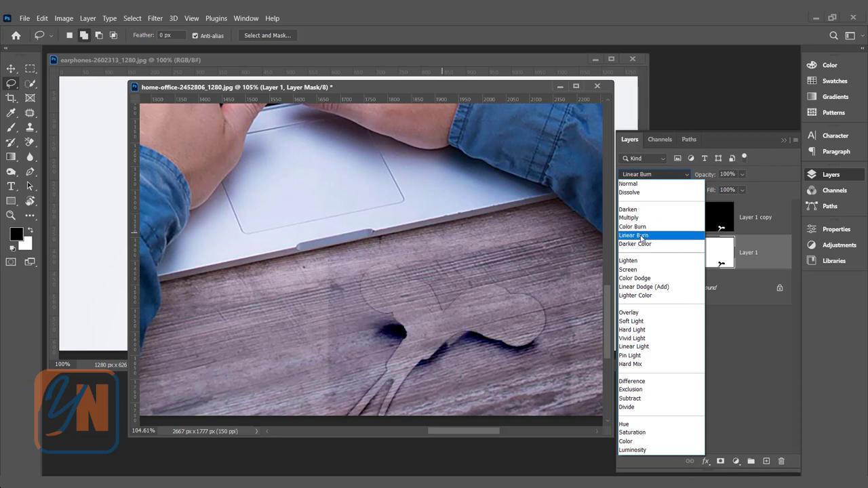
pyautogui.click(633, 236)
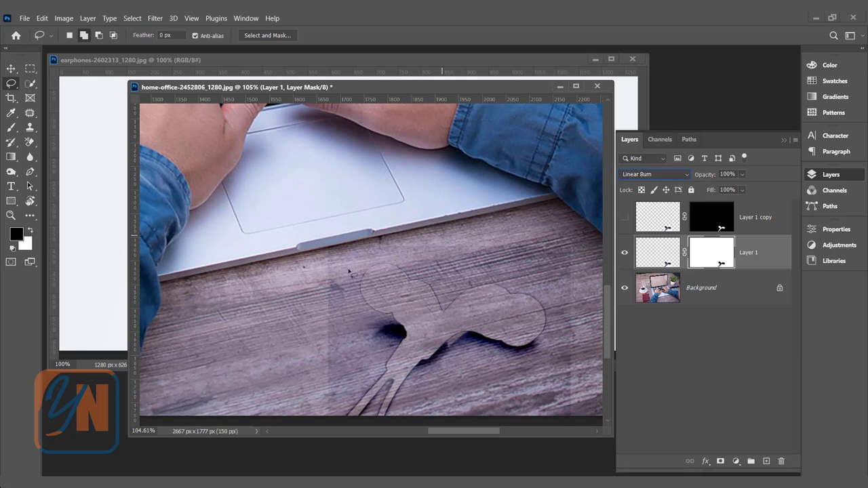
pyautogui.click(654, 173)
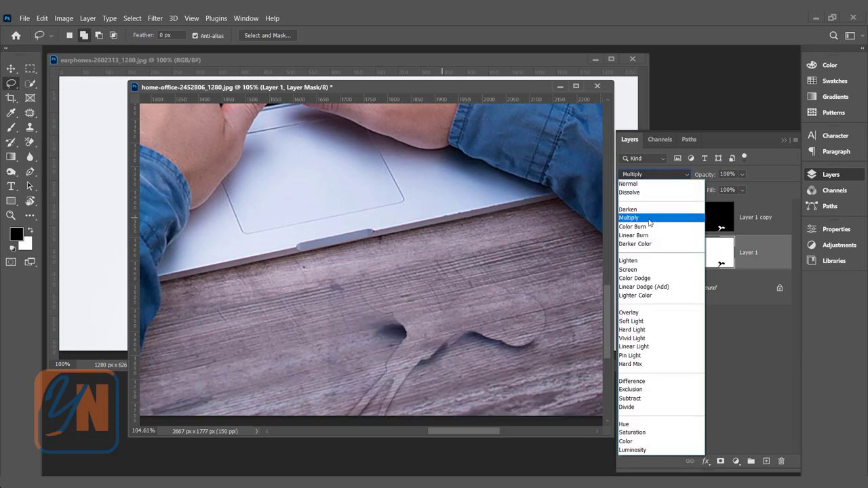
pyautogui.click(629, 217)
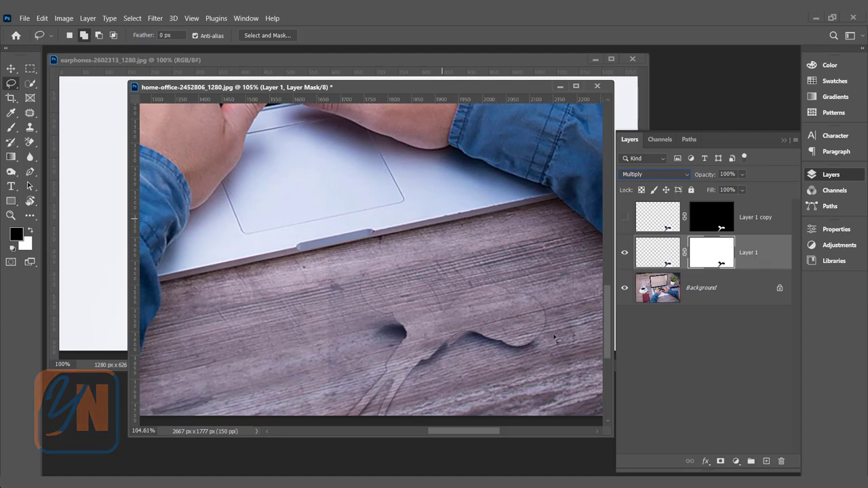
pyautogui.moveTo(110, 169)
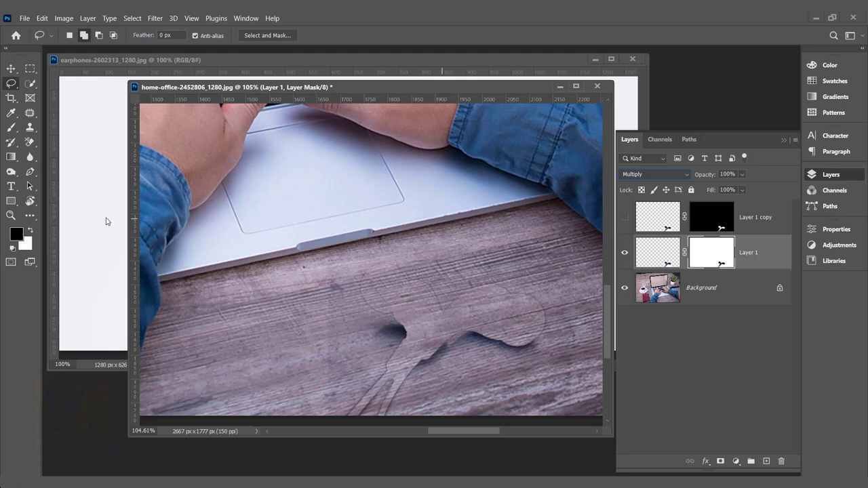
pyautogui.moveTo(234, 383)
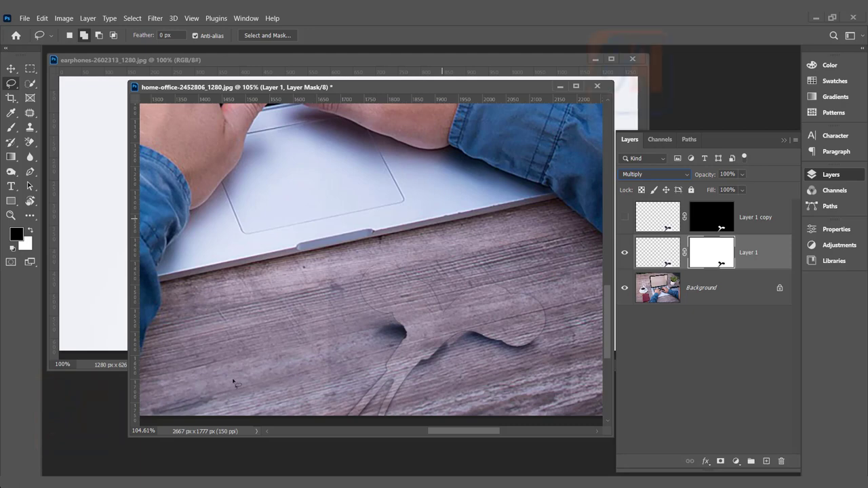
pyautogui.moveTo(341, 388)
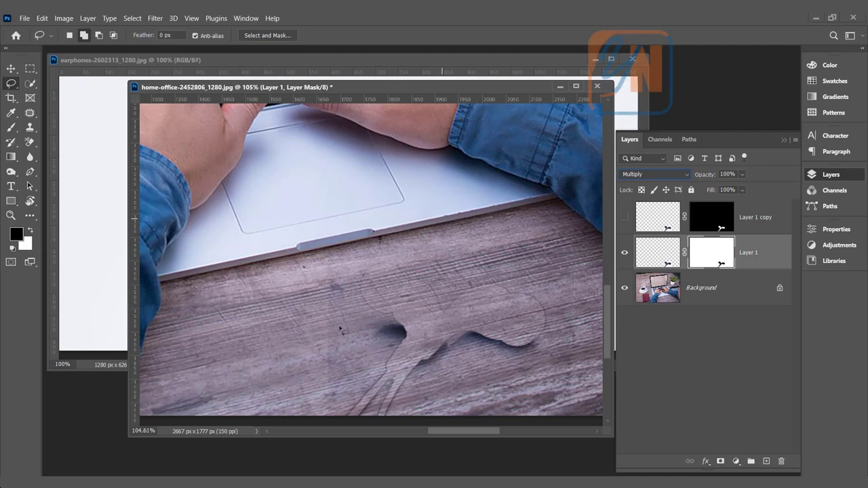
pyautogui.moveTo(347, 342)
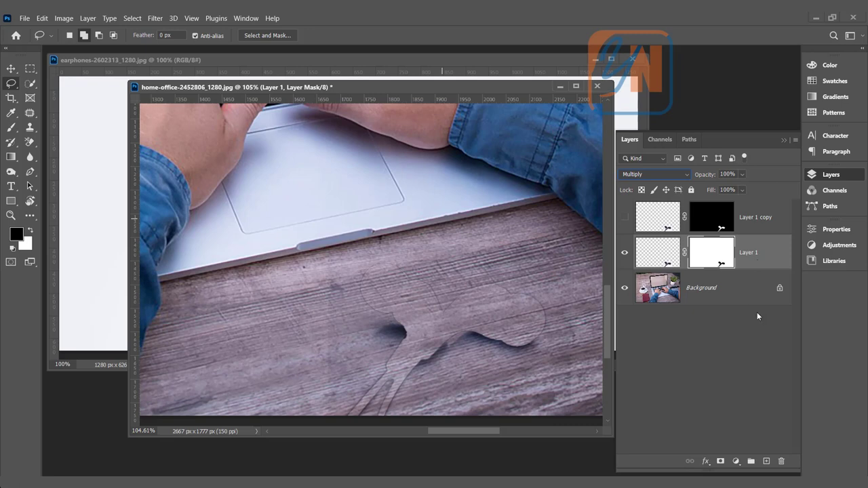
pyautogui.moveTo(735, 461)
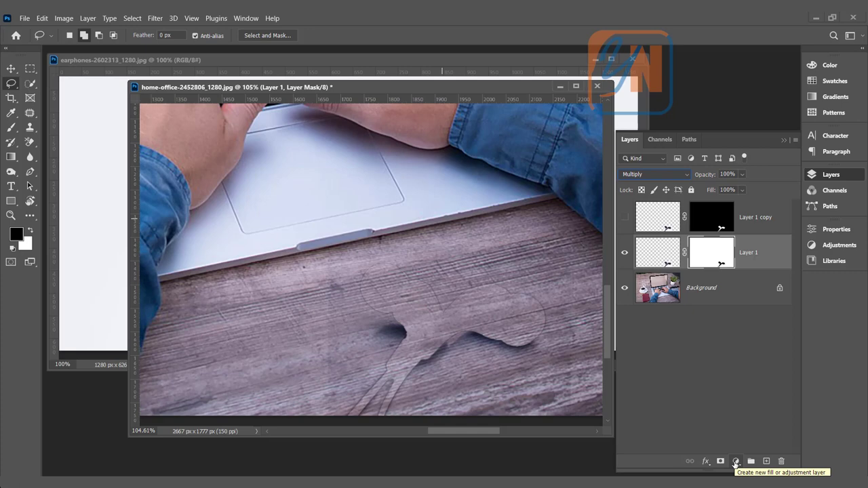
# Add a Levels adjustment layer, Levels 1, above Layer 1 and check its placement.
pyautogui.click(735, 461)
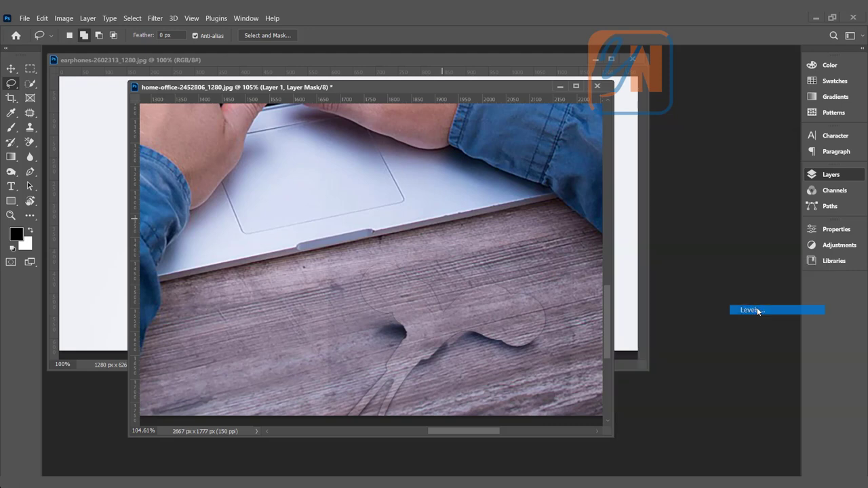
pyautogui.click(751, 309)
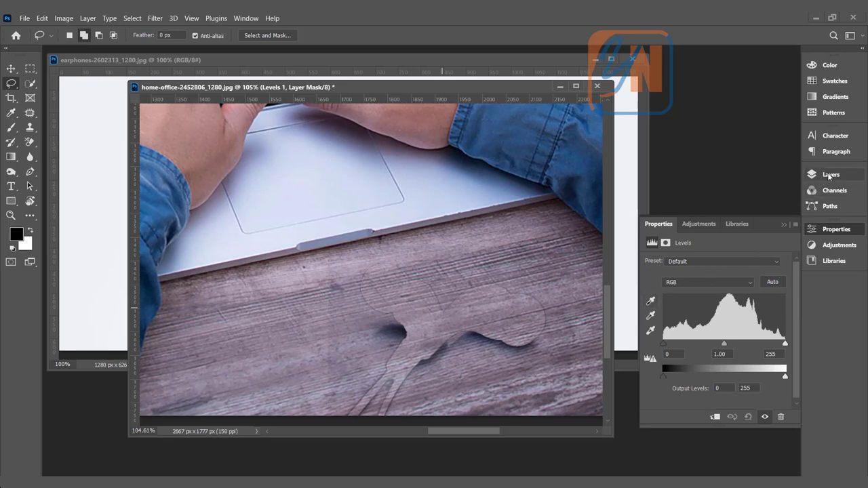
pyautogui.click(830, 173)
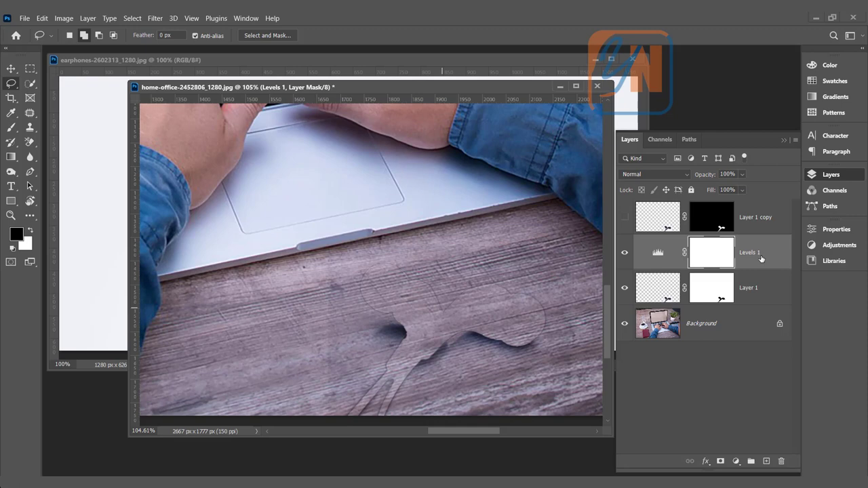
pyautogui.moveTo(748, 252)
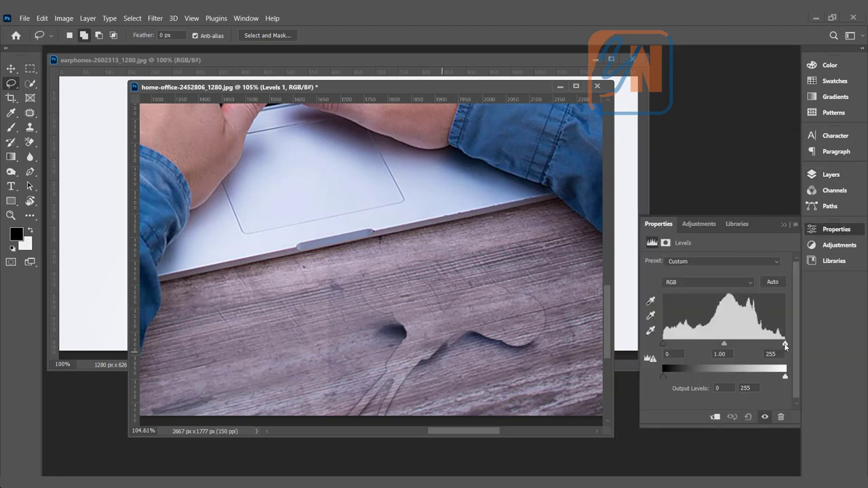
# Pull in the Levels highlight input, then clip the adjustment to the shadow layer.
pyautogui.moveTo(783, 344); pyautogui.dragTo(745, 345)
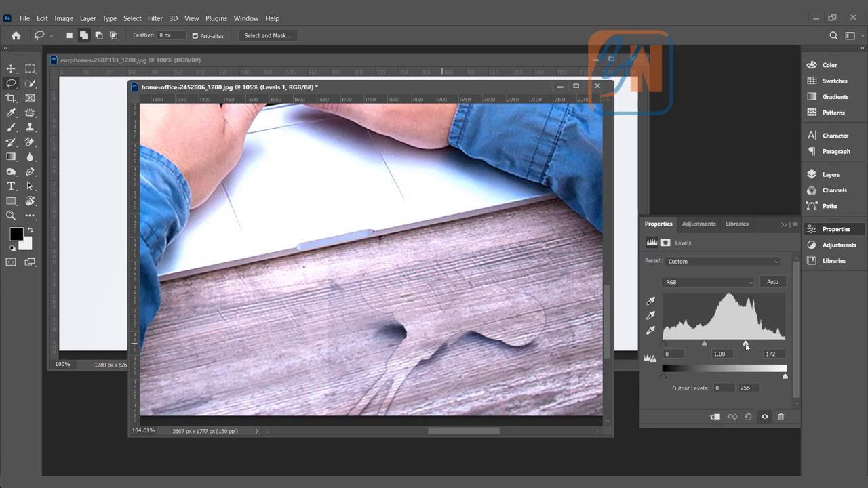
pyautogui.moveTo(432, 375)
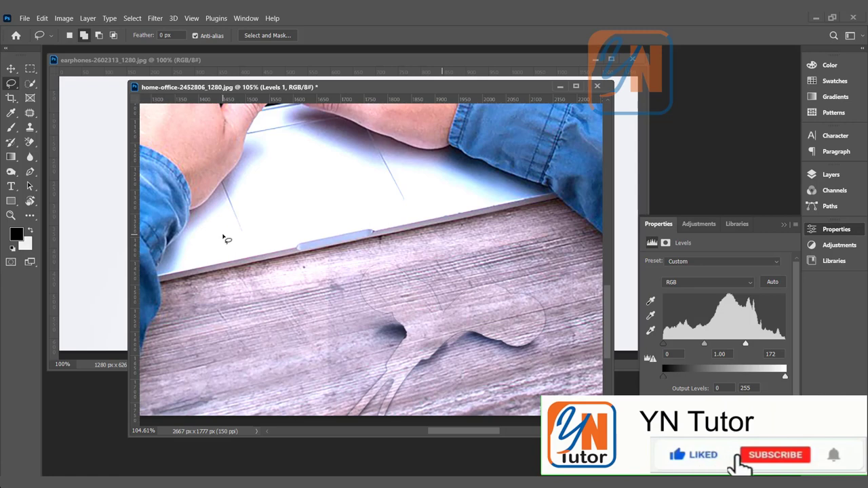
pyautogui.click(776, 455)
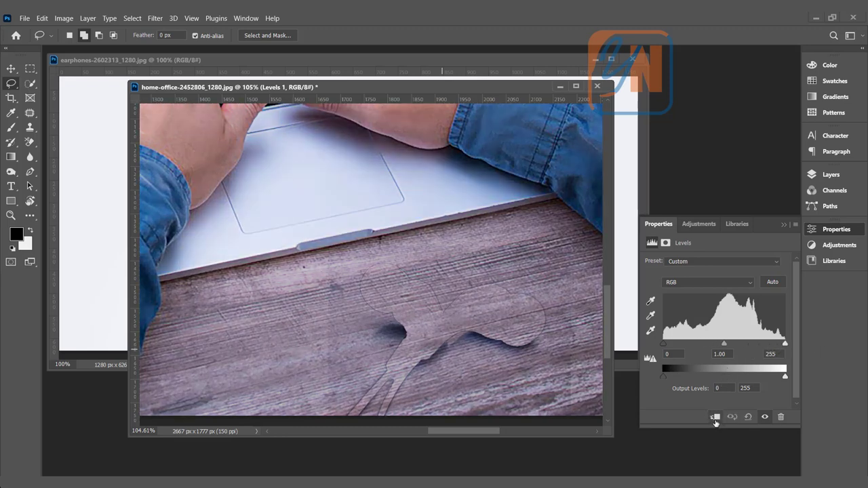
pyautogui.moveTo(713, 418)
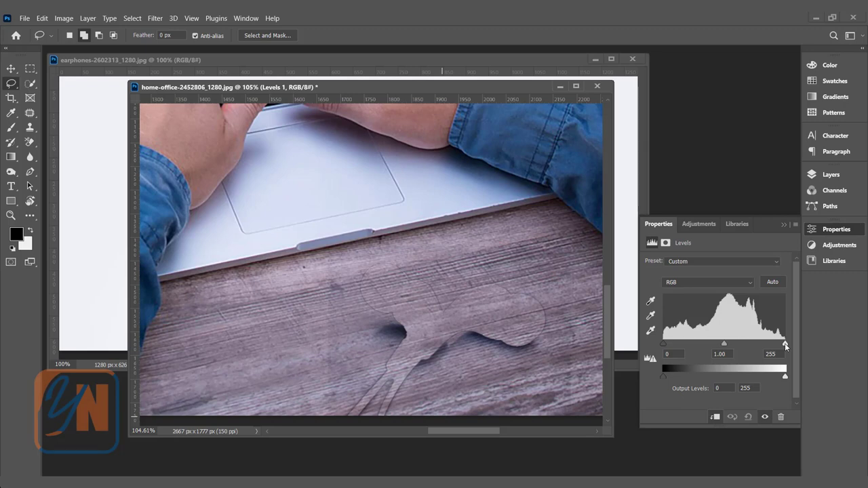
pyautogui.moveTo(788, 350)
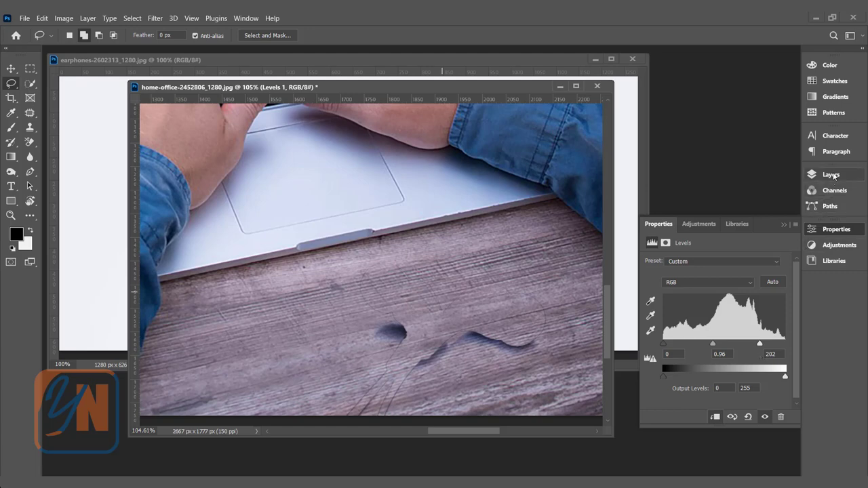
# Show the Layers panel again to reveal Levels 1 clipped to the shadow layer.
pyautogui.click(830, 173)
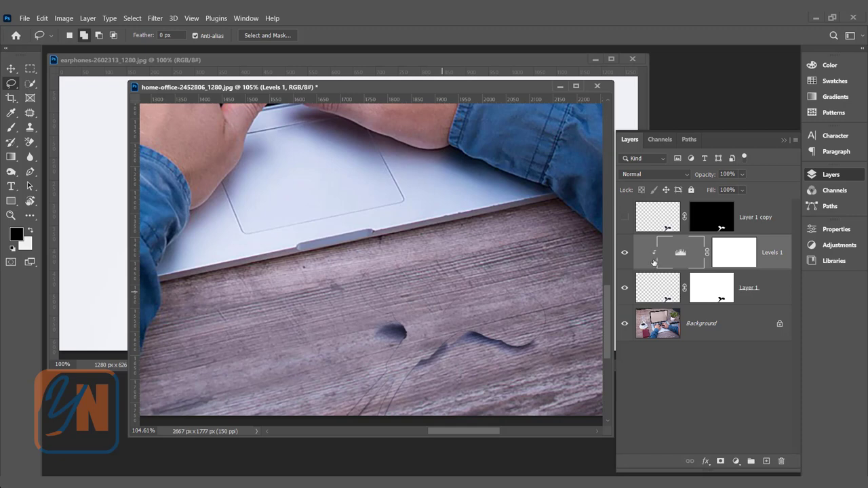
pyautogui.moveTo(654, 263)
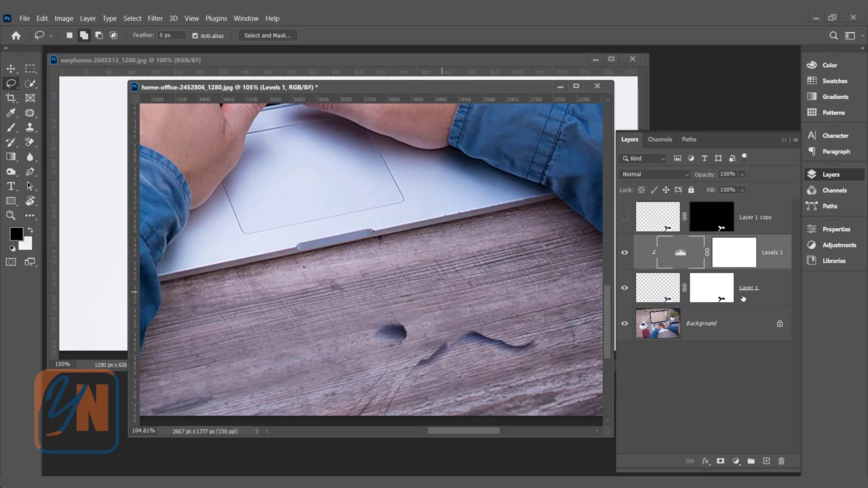
pyautogui.moveTo(765, 256)
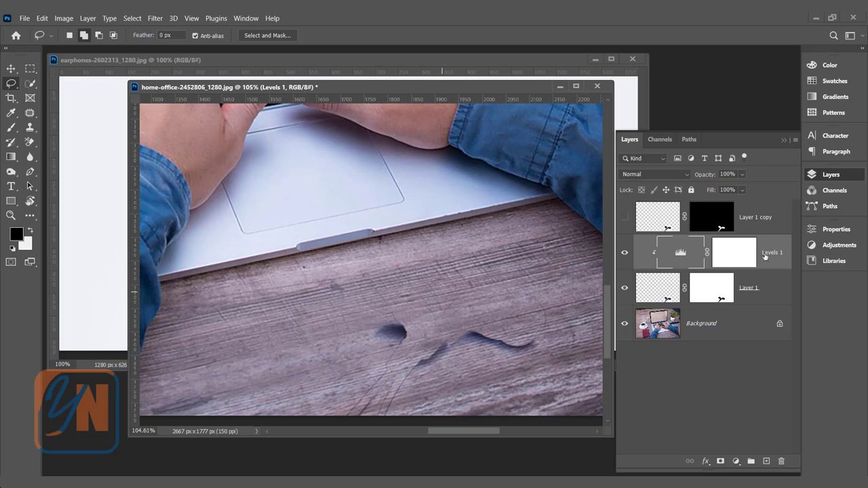
pyautogui.moveTo(730, 255)
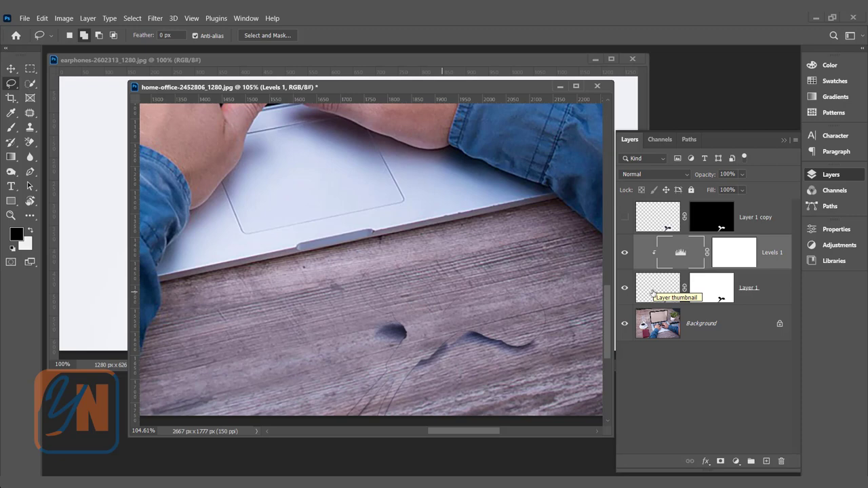
pyautogui.moveTo(708, 321)
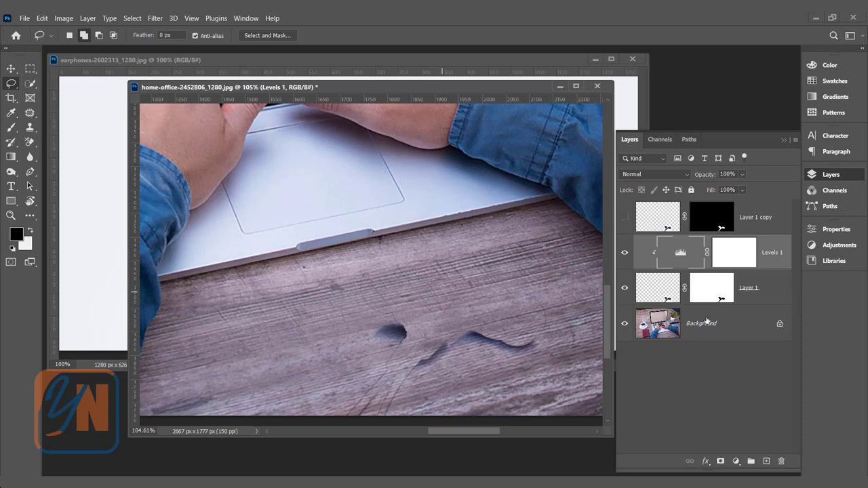
pyautogui.moveTo(670, 271)
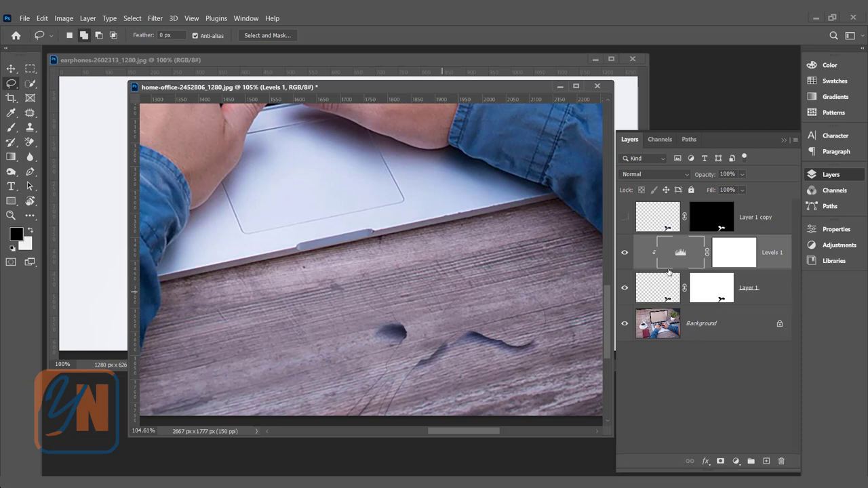
pyautogui.moveTo(664, 224)
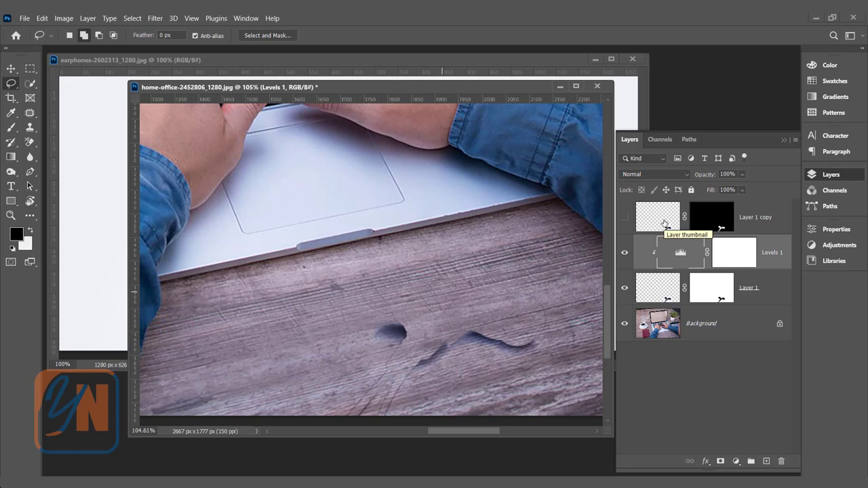
pyautogui.moveTo(662, 220)
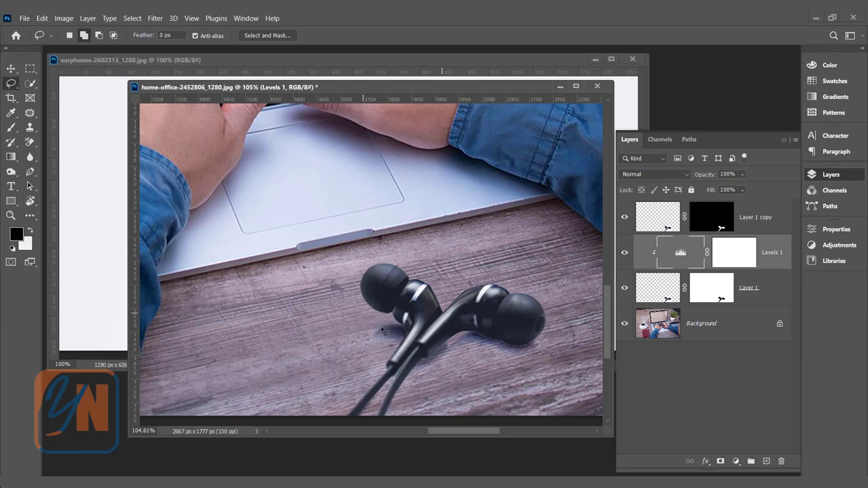
pyautogui.moveTo(431, 290)
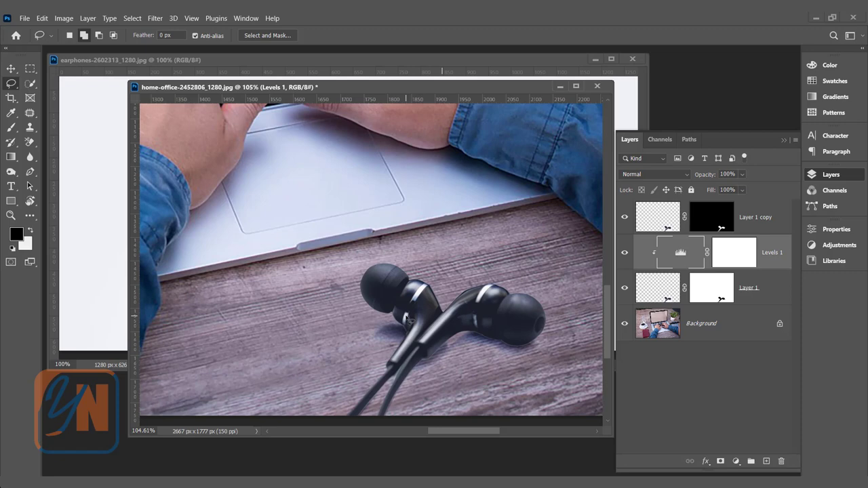
pyautogui.moveTo(427, 295)
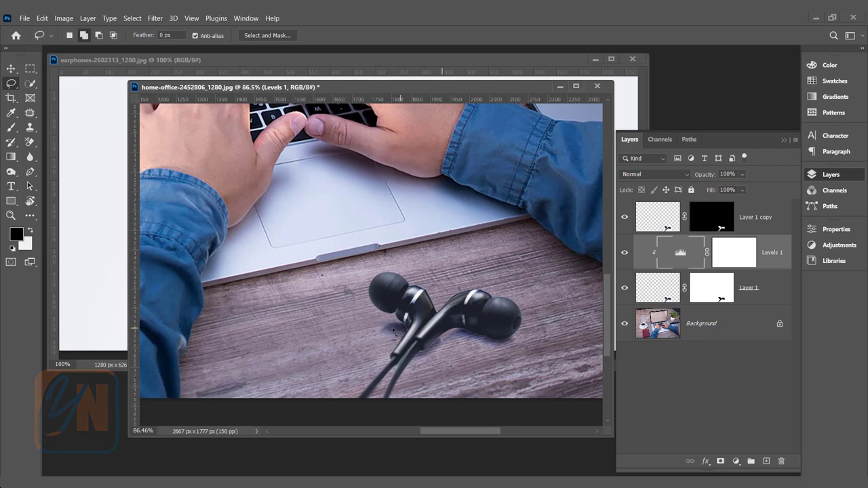
pyautogui.moveTo(345, 161)
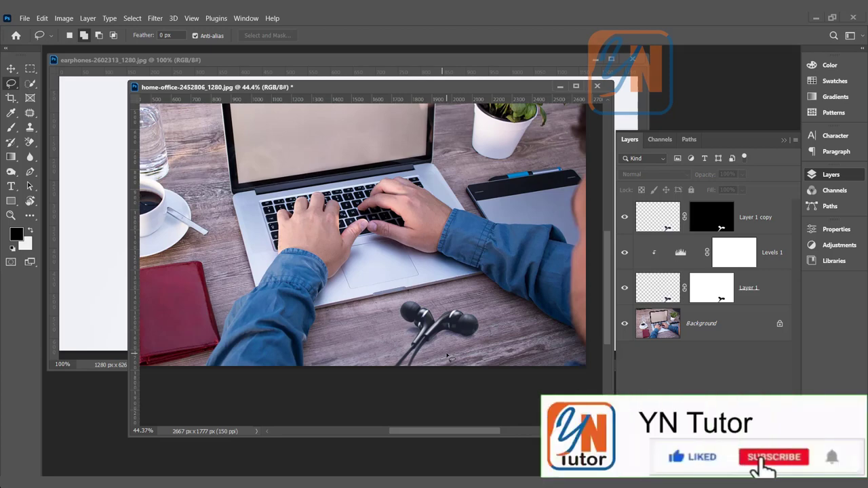
pyautogui.click(773, 456)
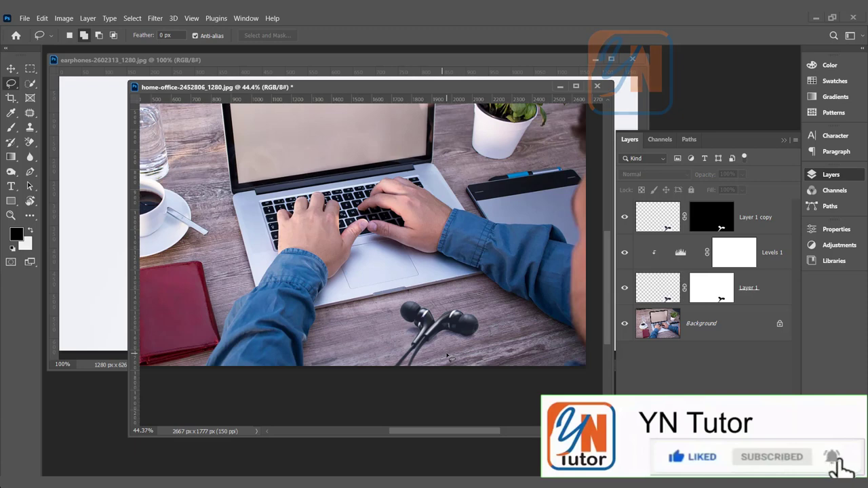